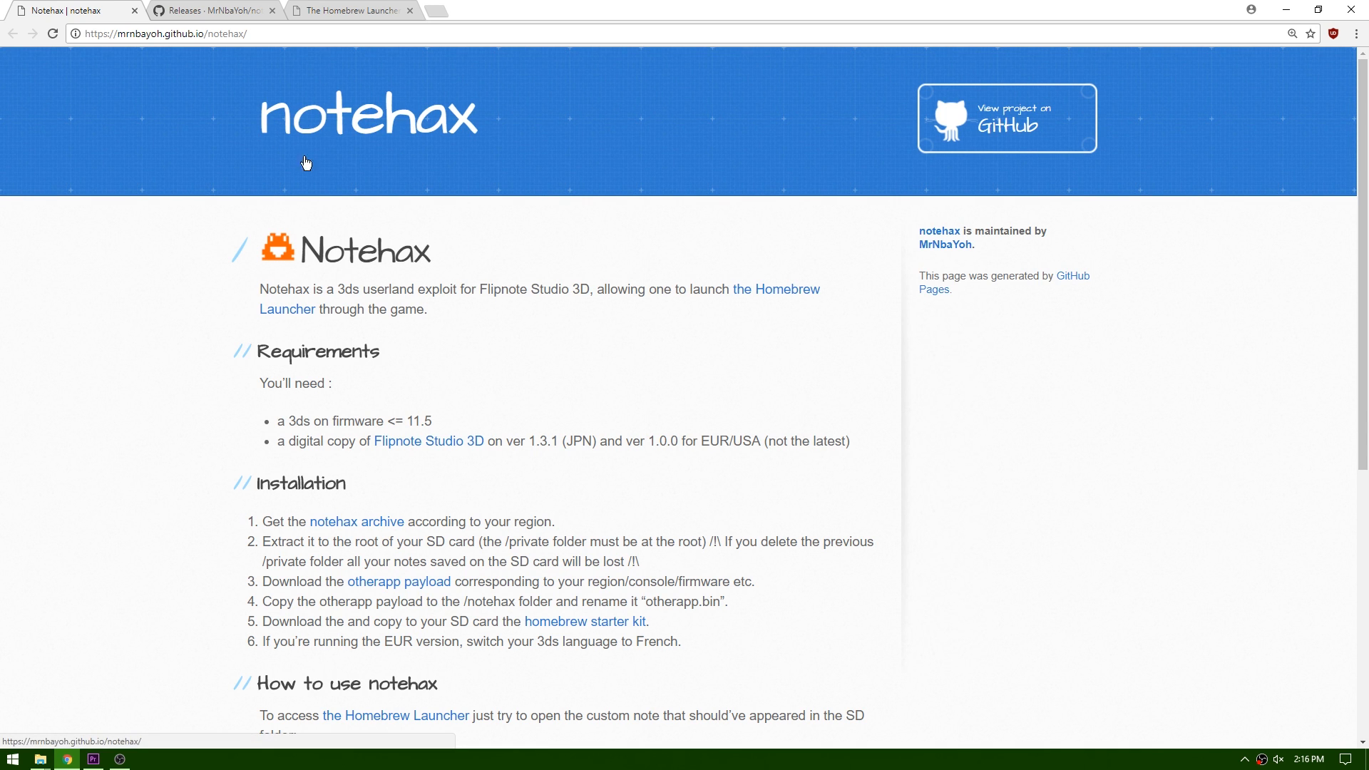
pyautogui.moveTo(362, 126)
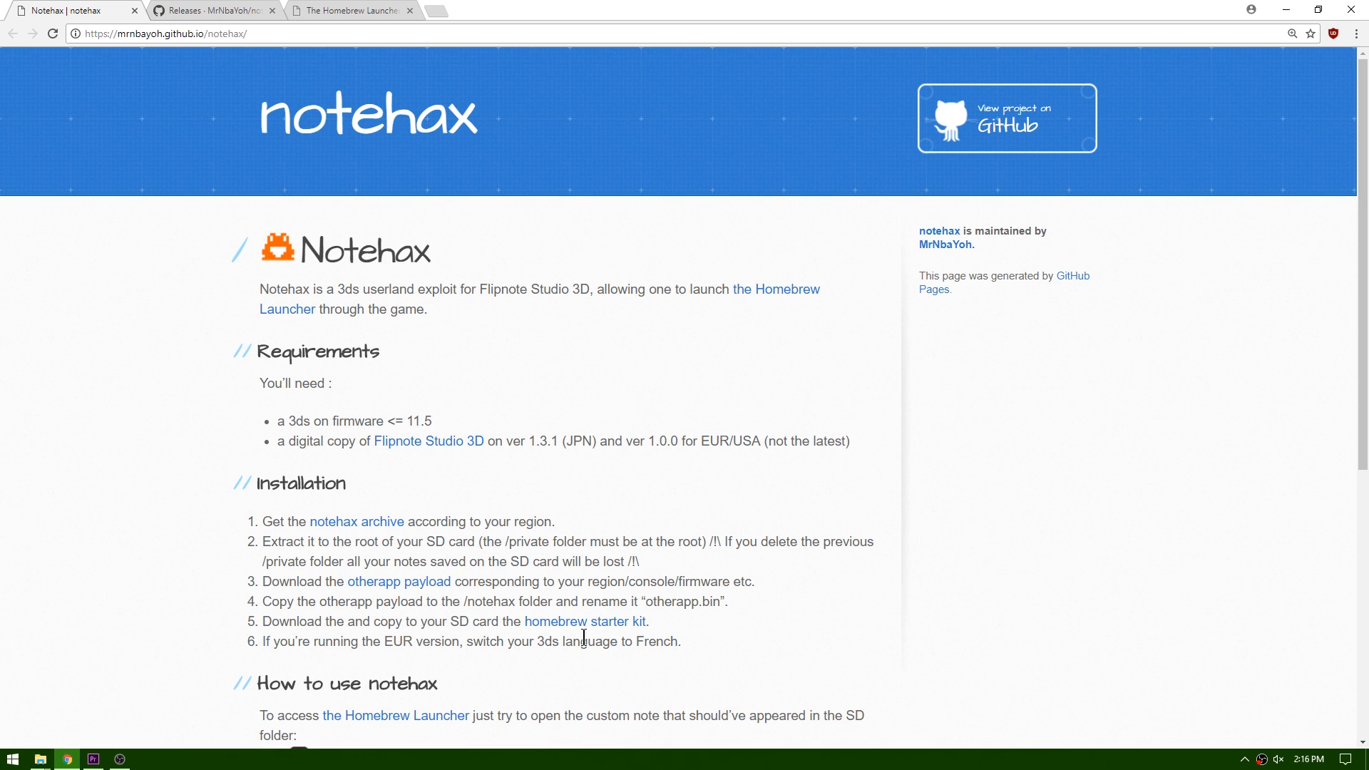
pyautogui.moveTo(671, 498)
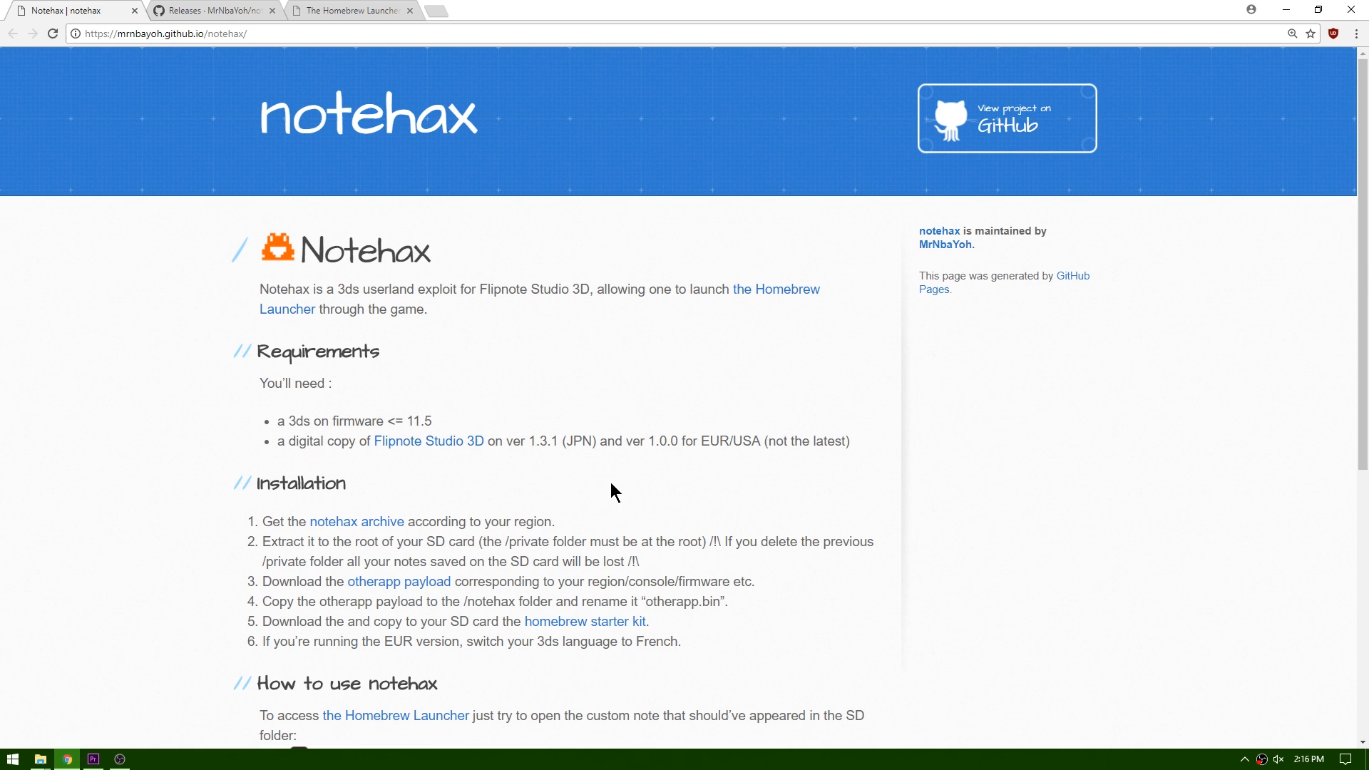
pyautogui.moveTo(470, 327)
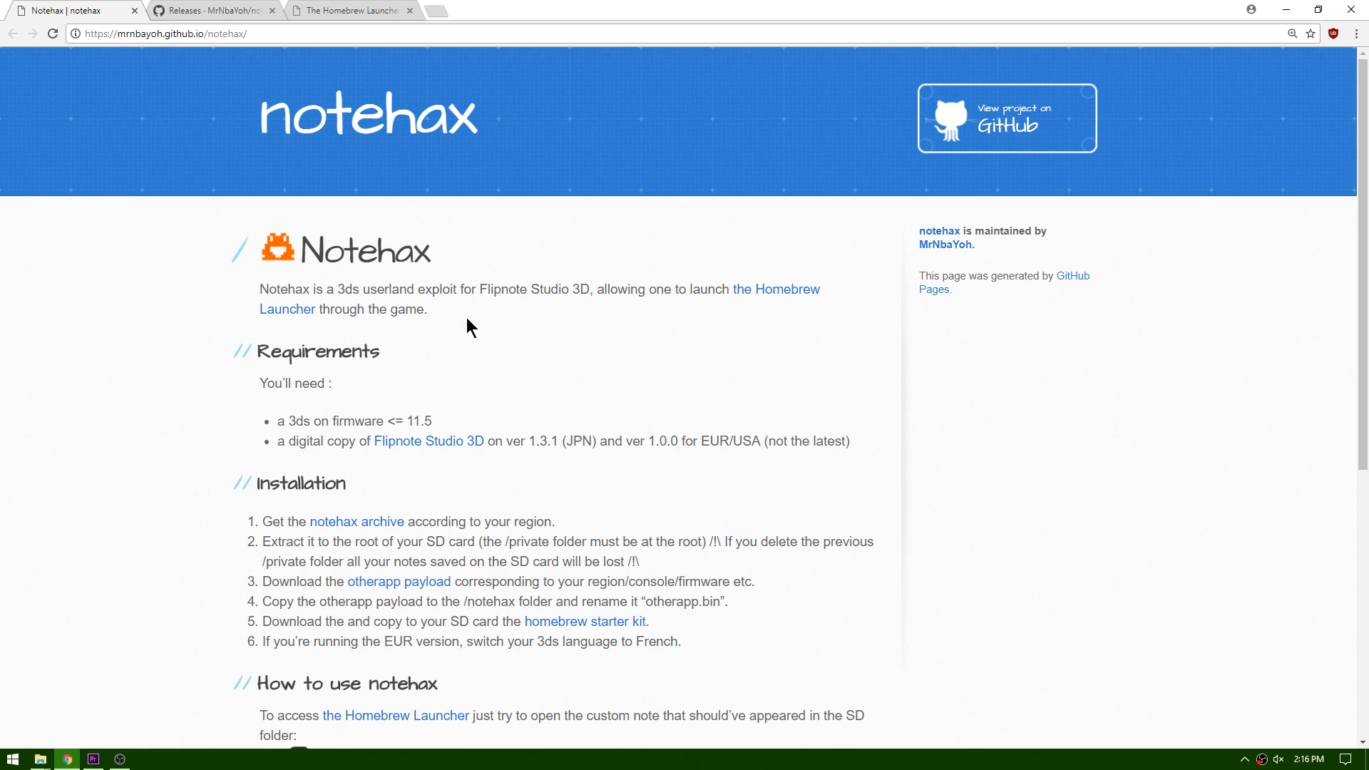
pyautogui.moveTo(292, 657)
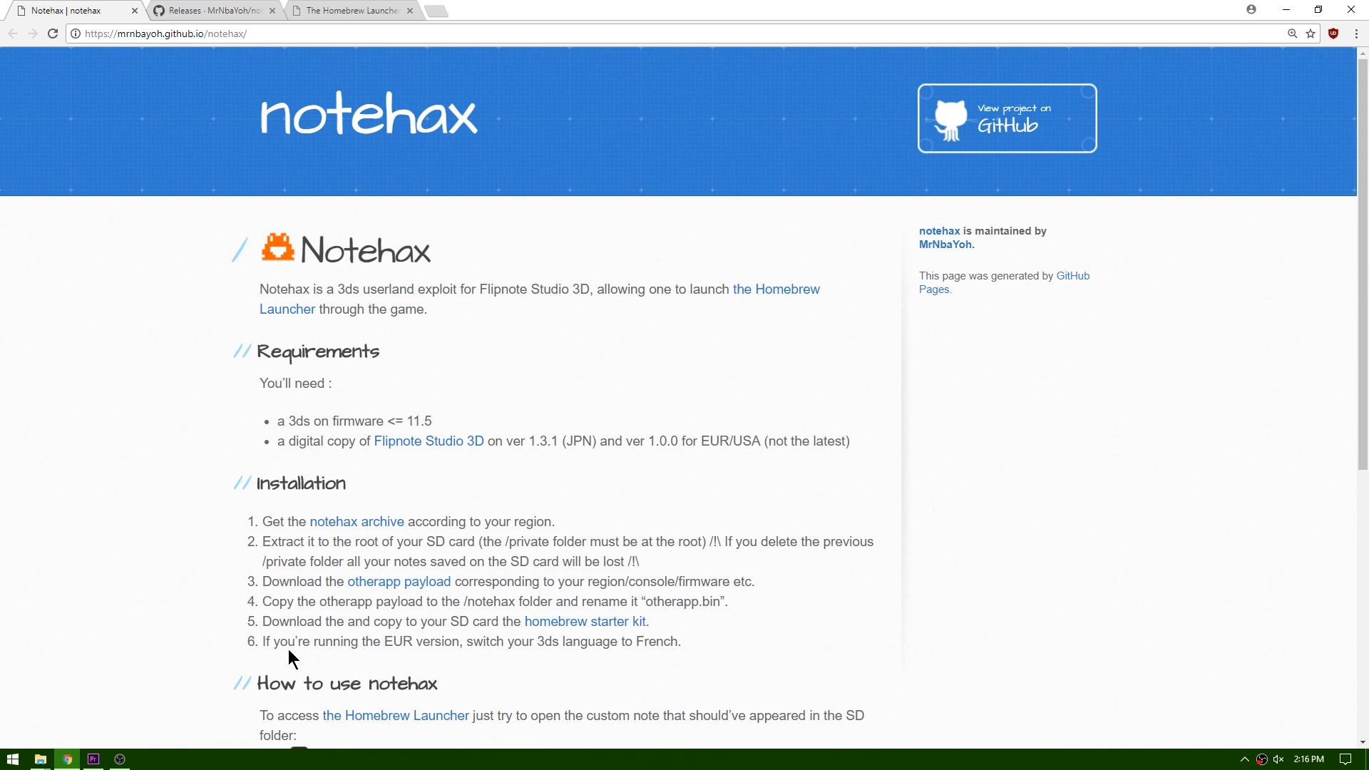
# Download build.zip from the Notehax v1.0 release on GitHub
pyautogui.moveTo(263, 641); pyautogui.dragTo(689, 641)
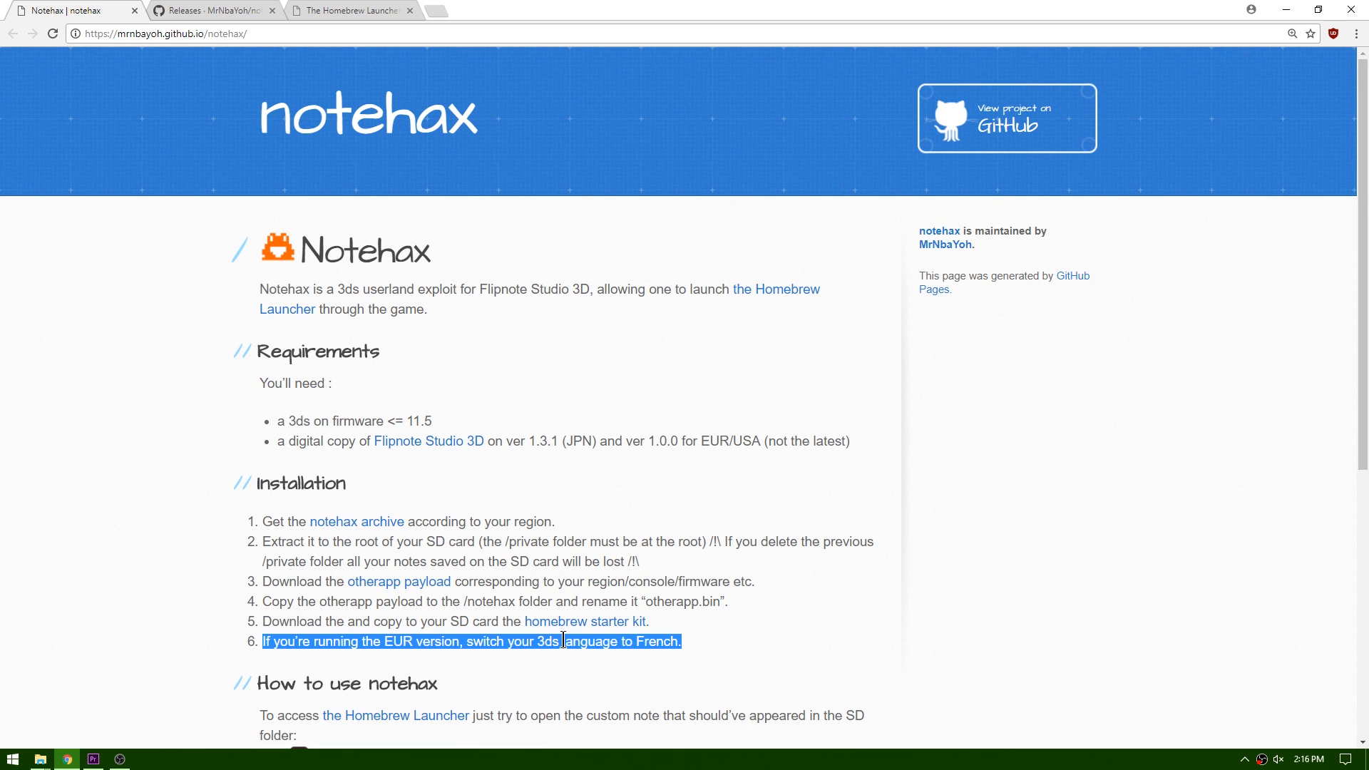
pyautogui.moveTo(517, 666)
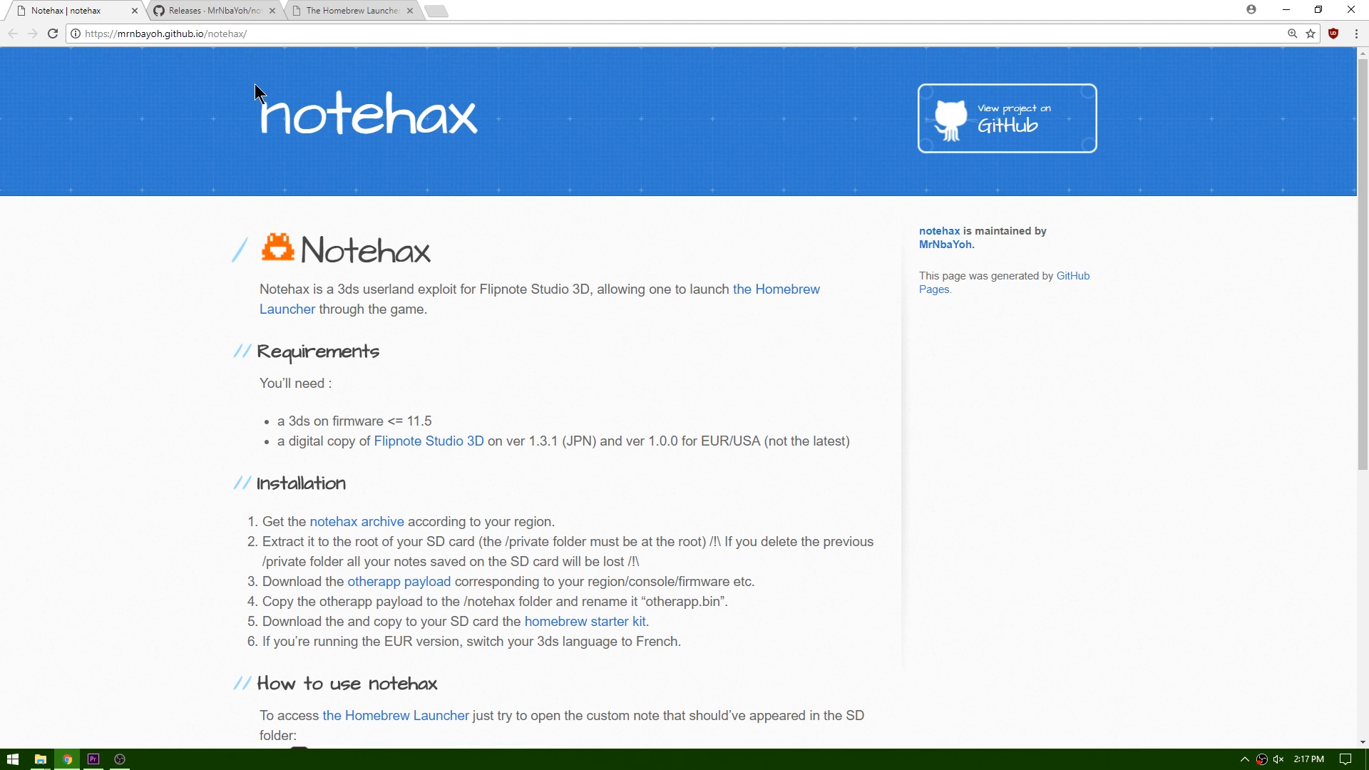
pyautogui.click(206, 11)
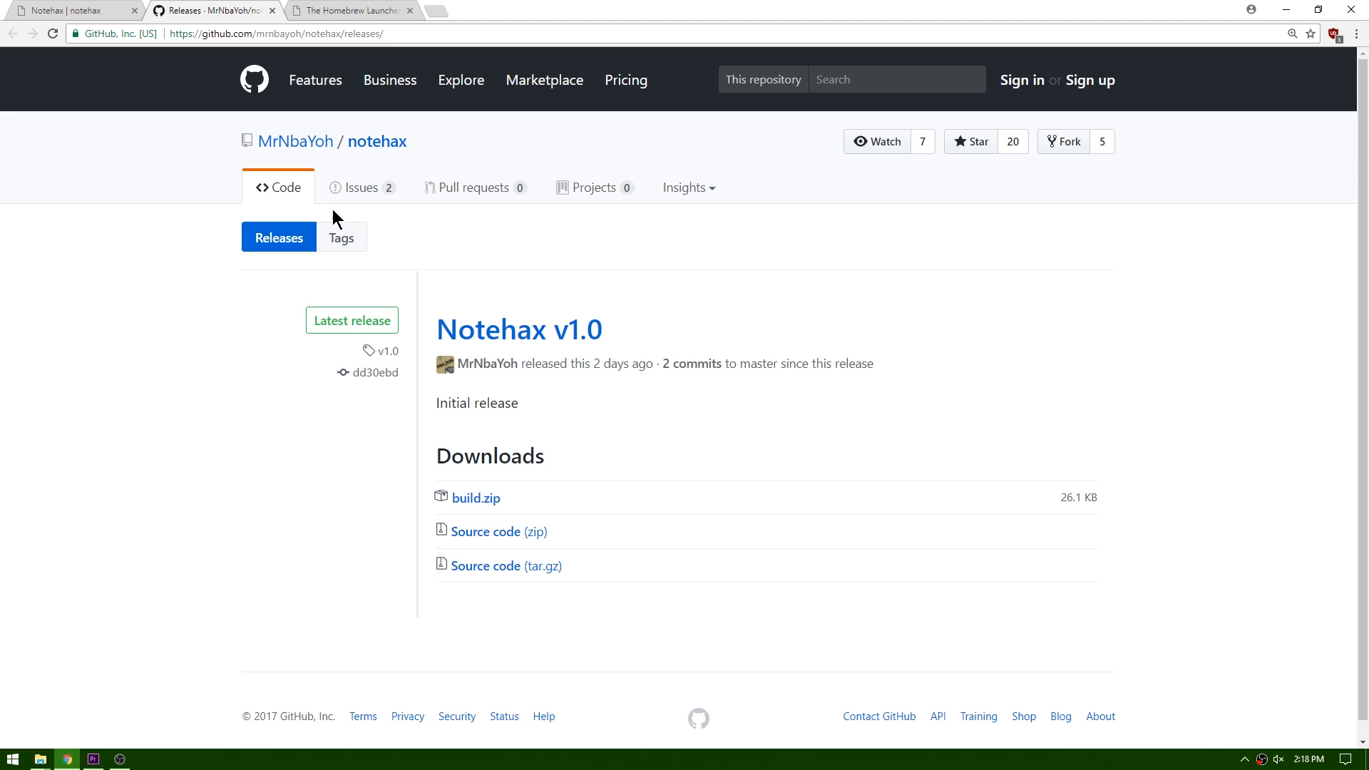
pyautogui.moveTo(570, 507)
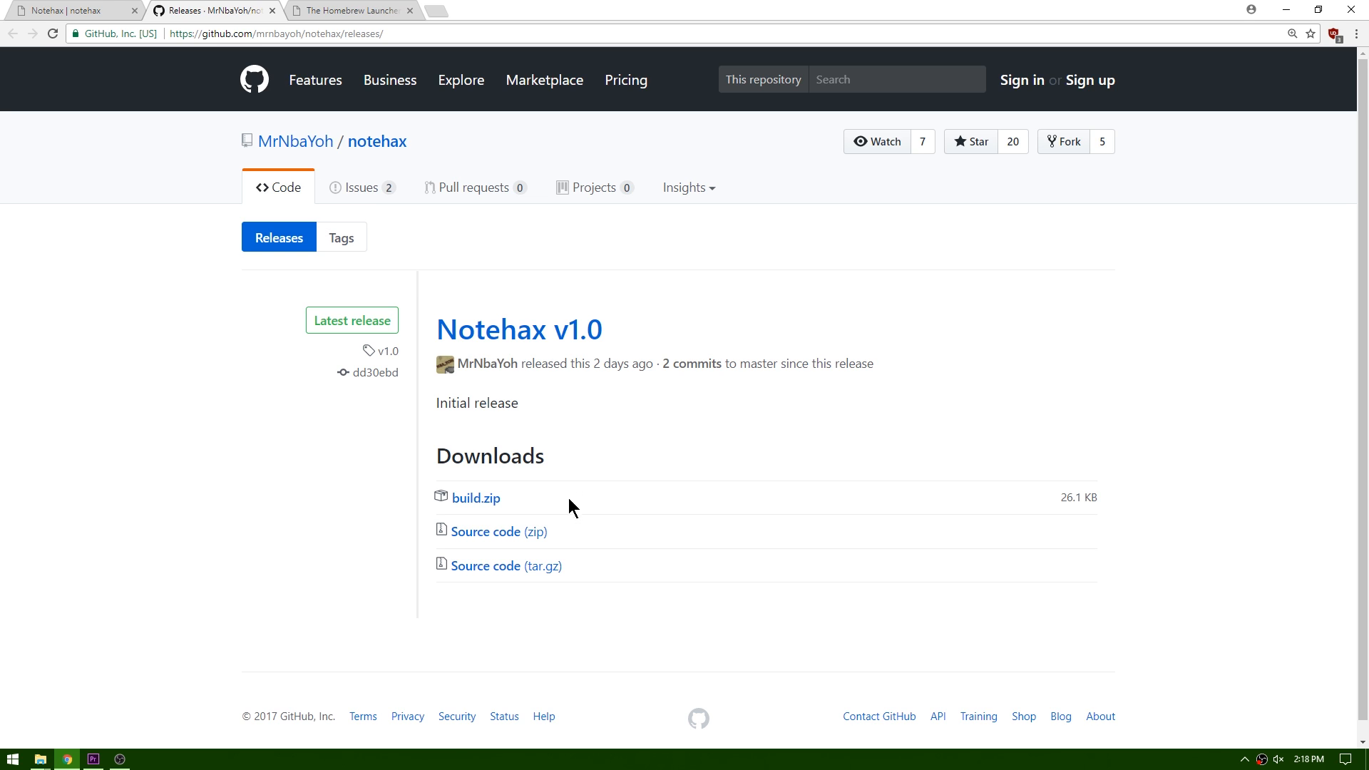
pyautogui.moveTo(488, 507)
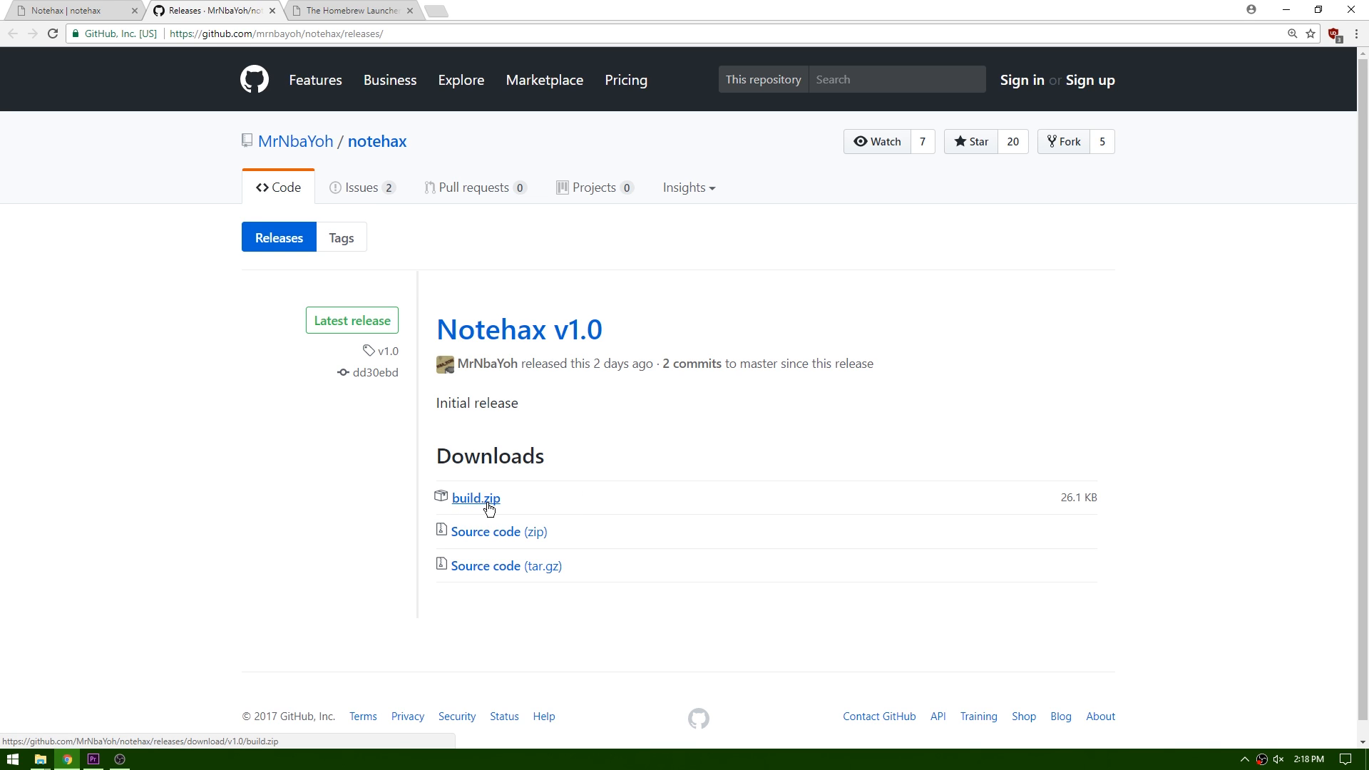
pyautogui.click(475, 498)
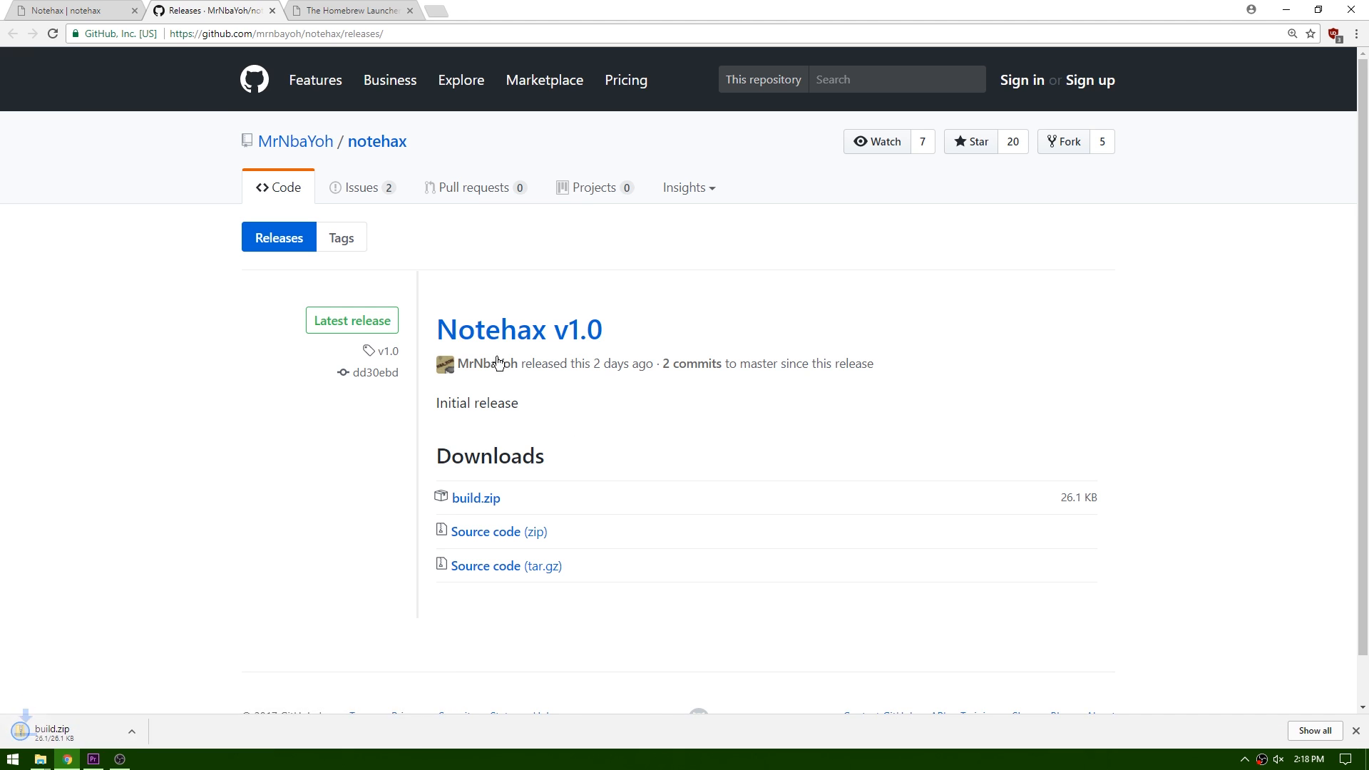
# Download the homebrew starter kit from the Homebrew Launcher website
pyautogui.click(370, 10)
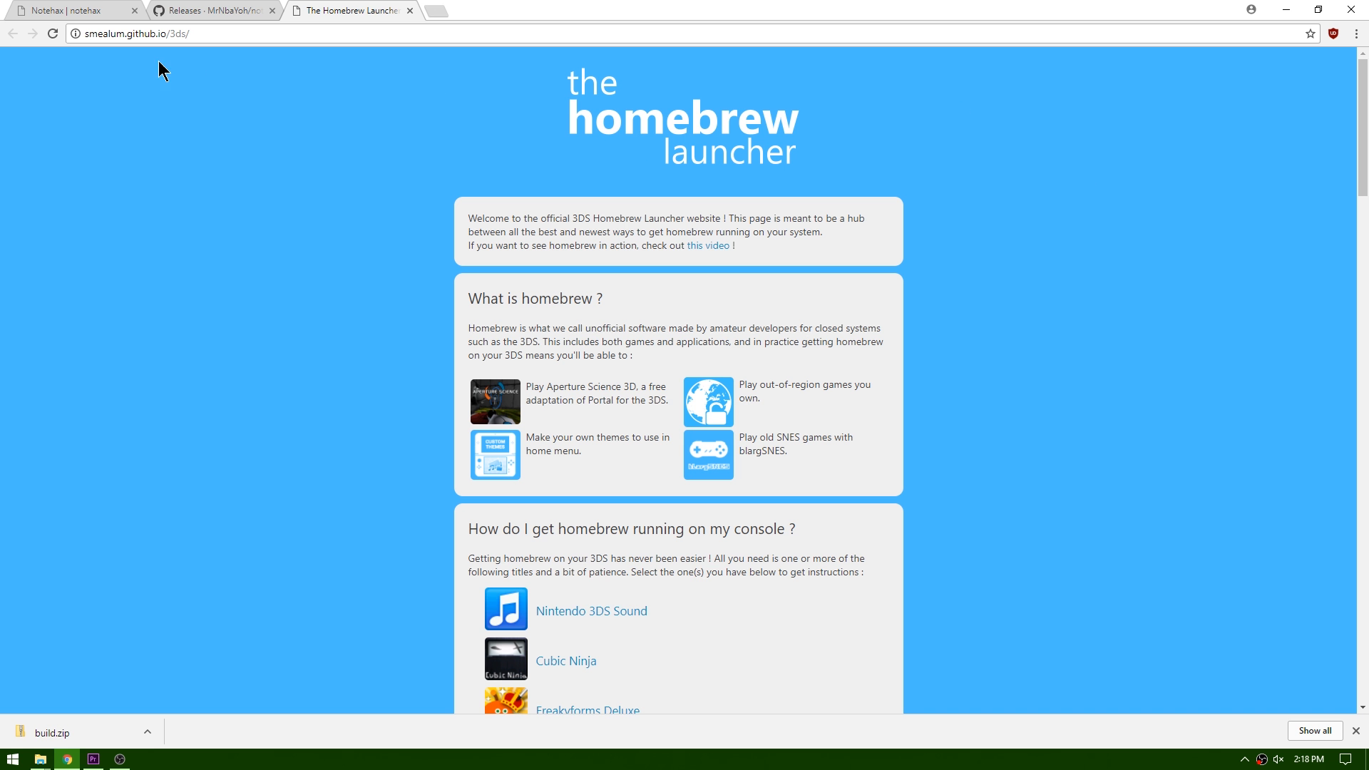
pyautogui.moveTo(737, 150)
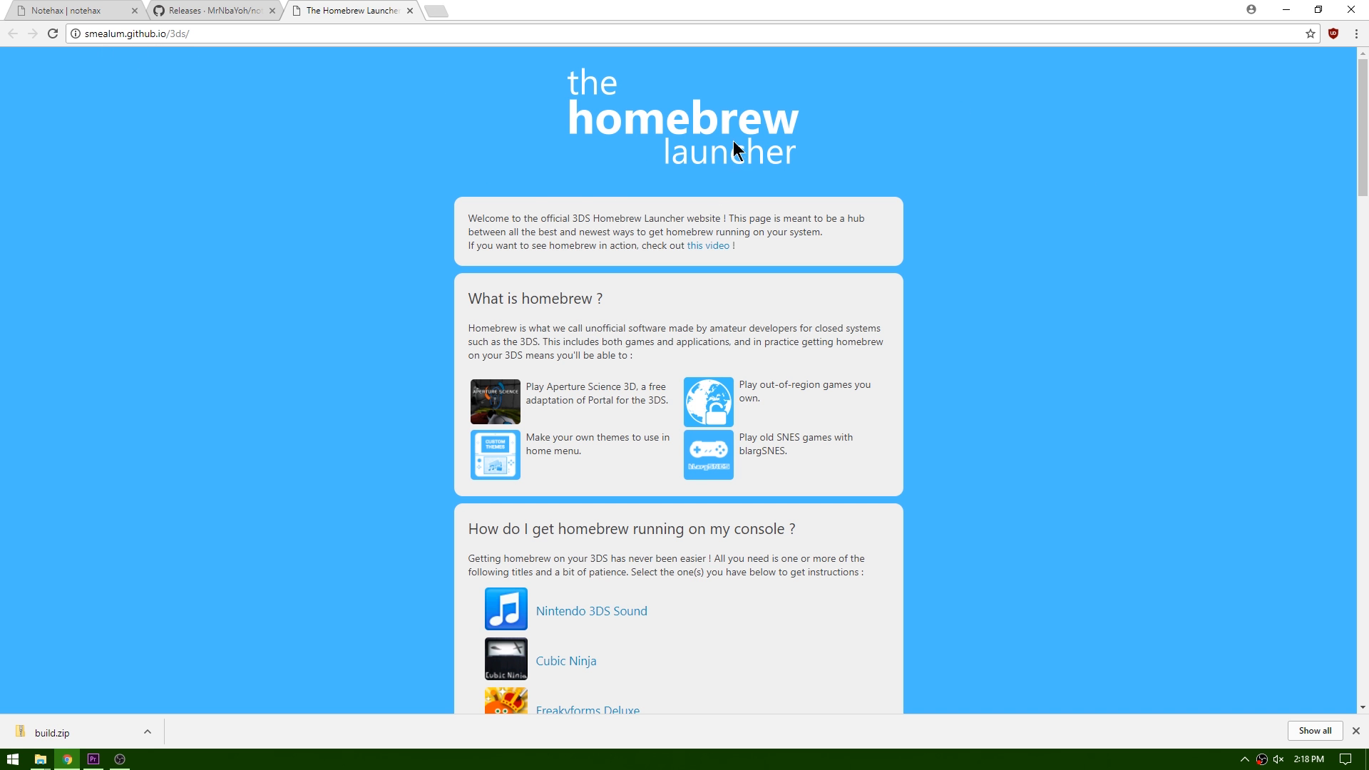
pyautogui.scroll(-3)
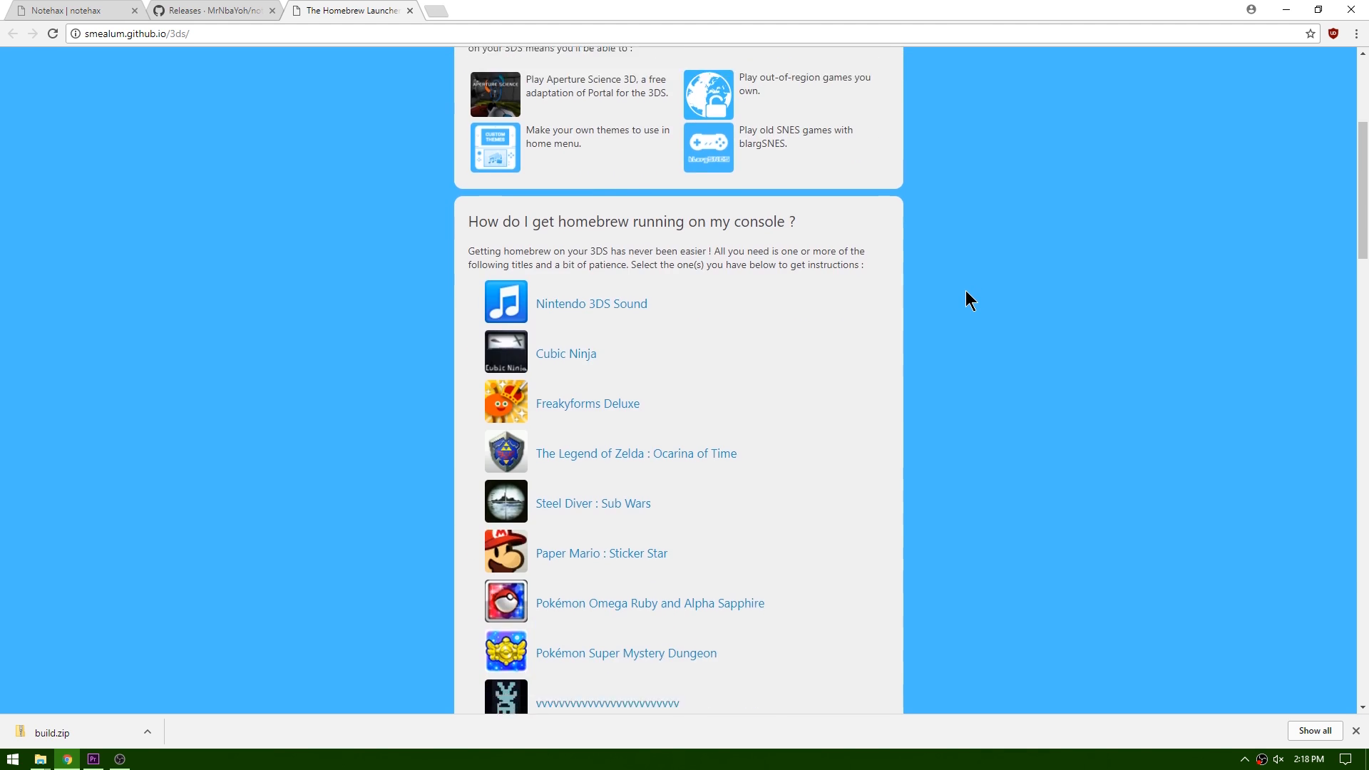
pyautogui.scroll(-3)
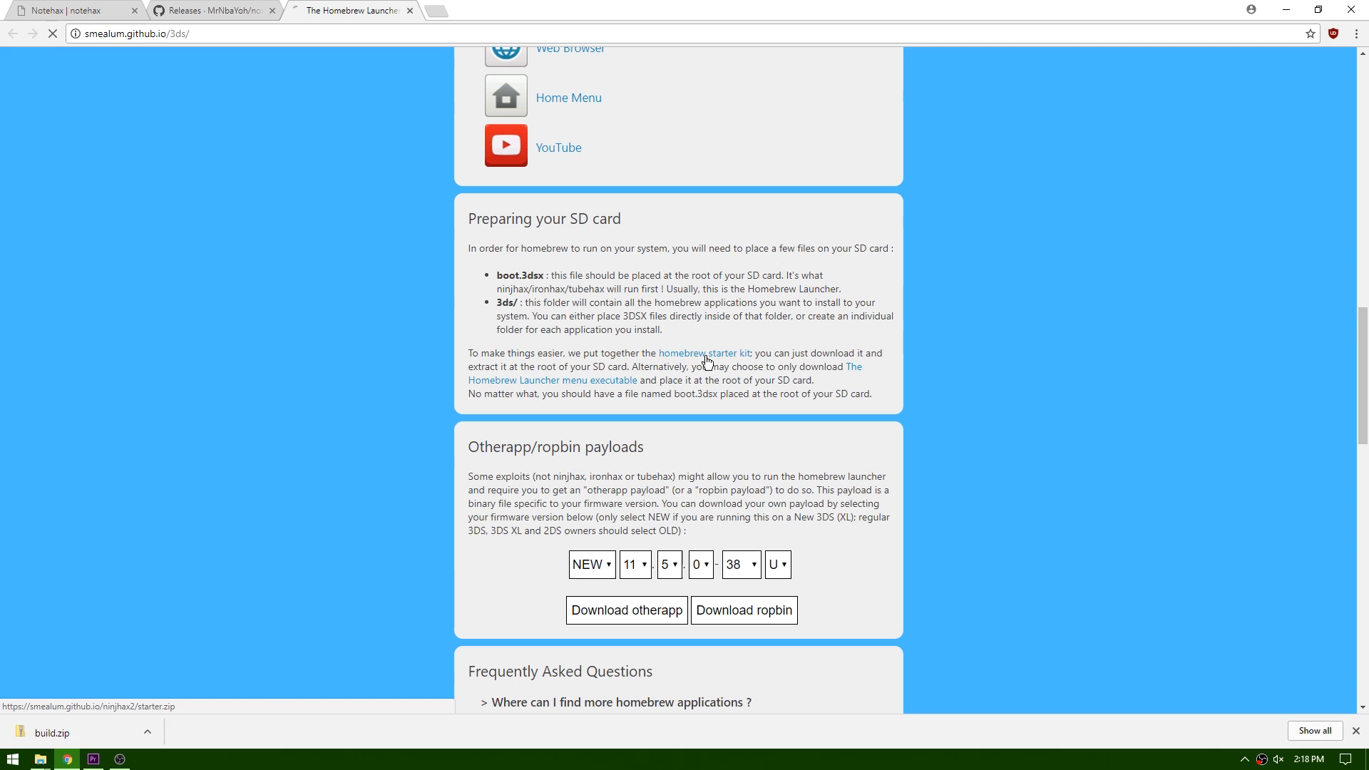
pyautogui.click(704, 353)
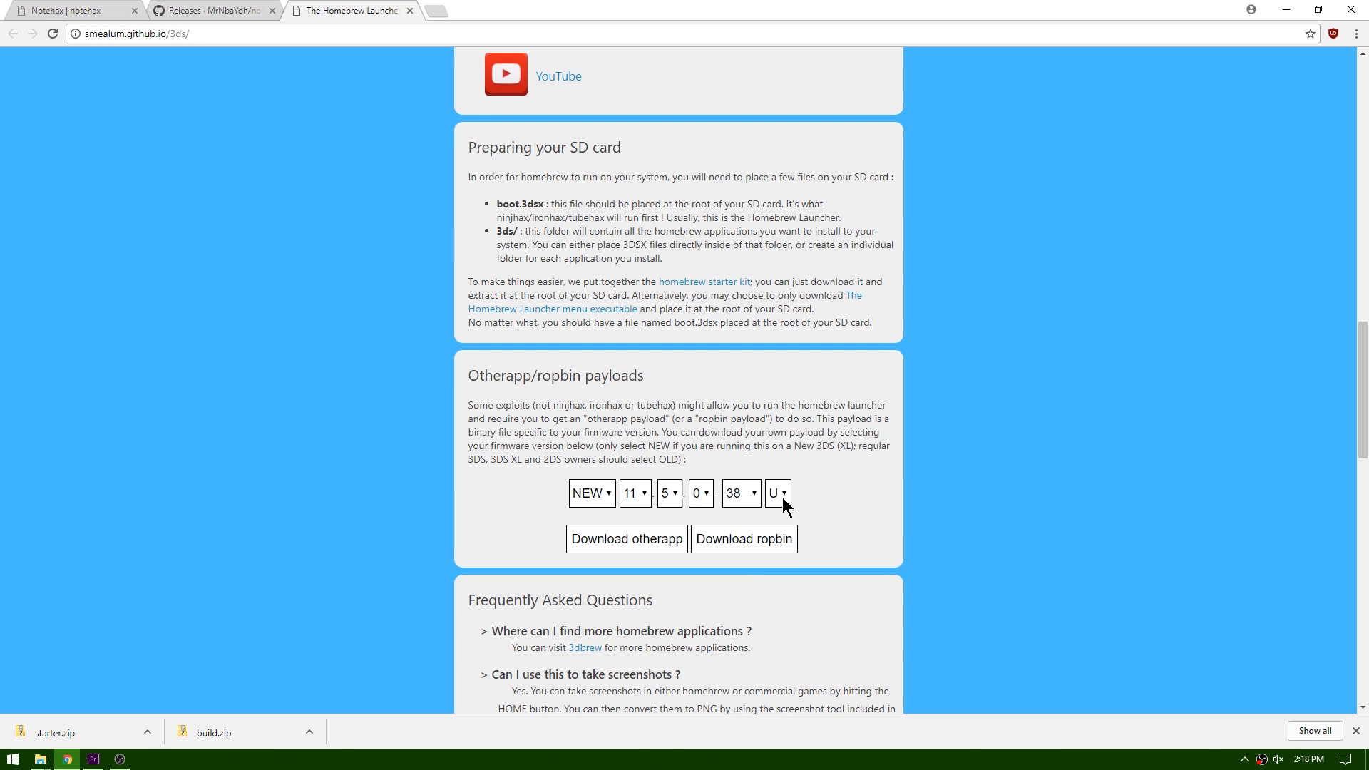
# Download the otherapp payload for a New 3DS on firmware 11.5.0-38 U
pyautogui.click(777, 493)
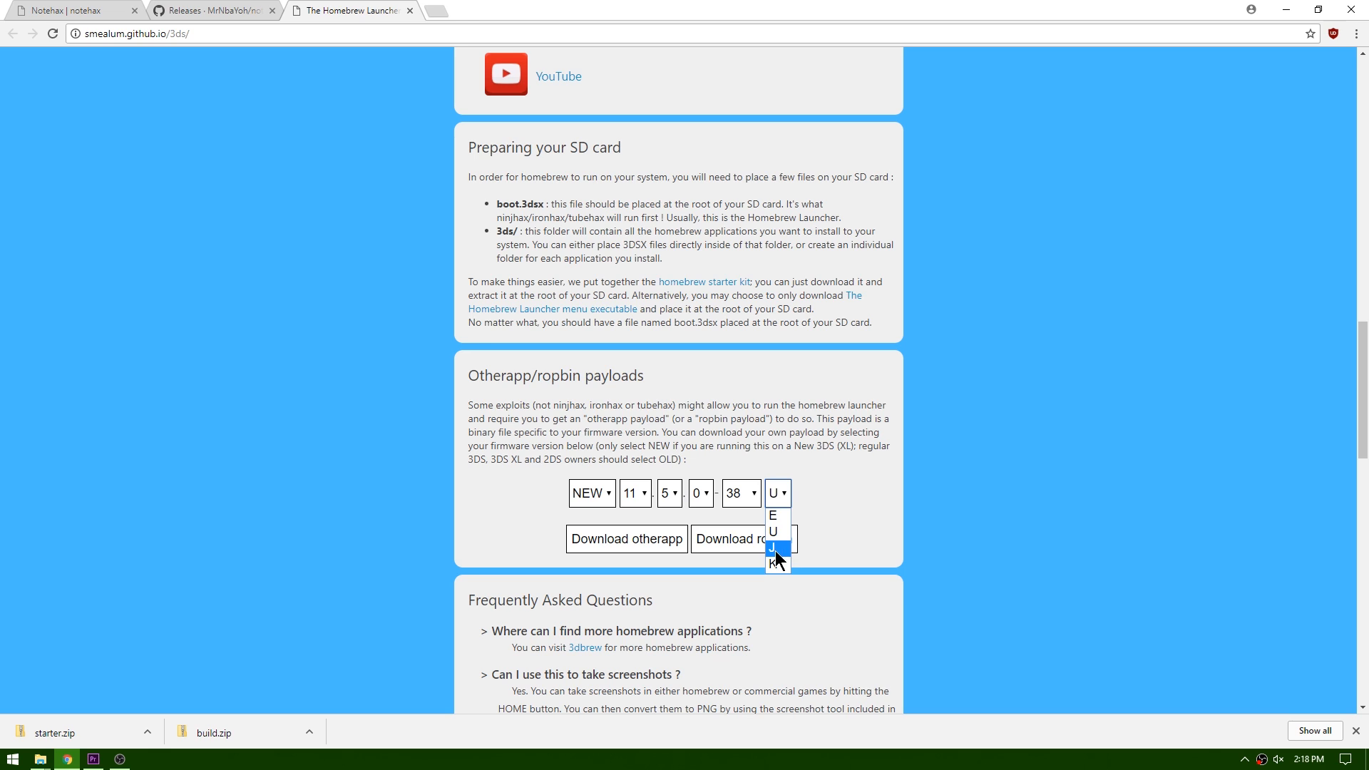
pyautogui.click(774, 532)
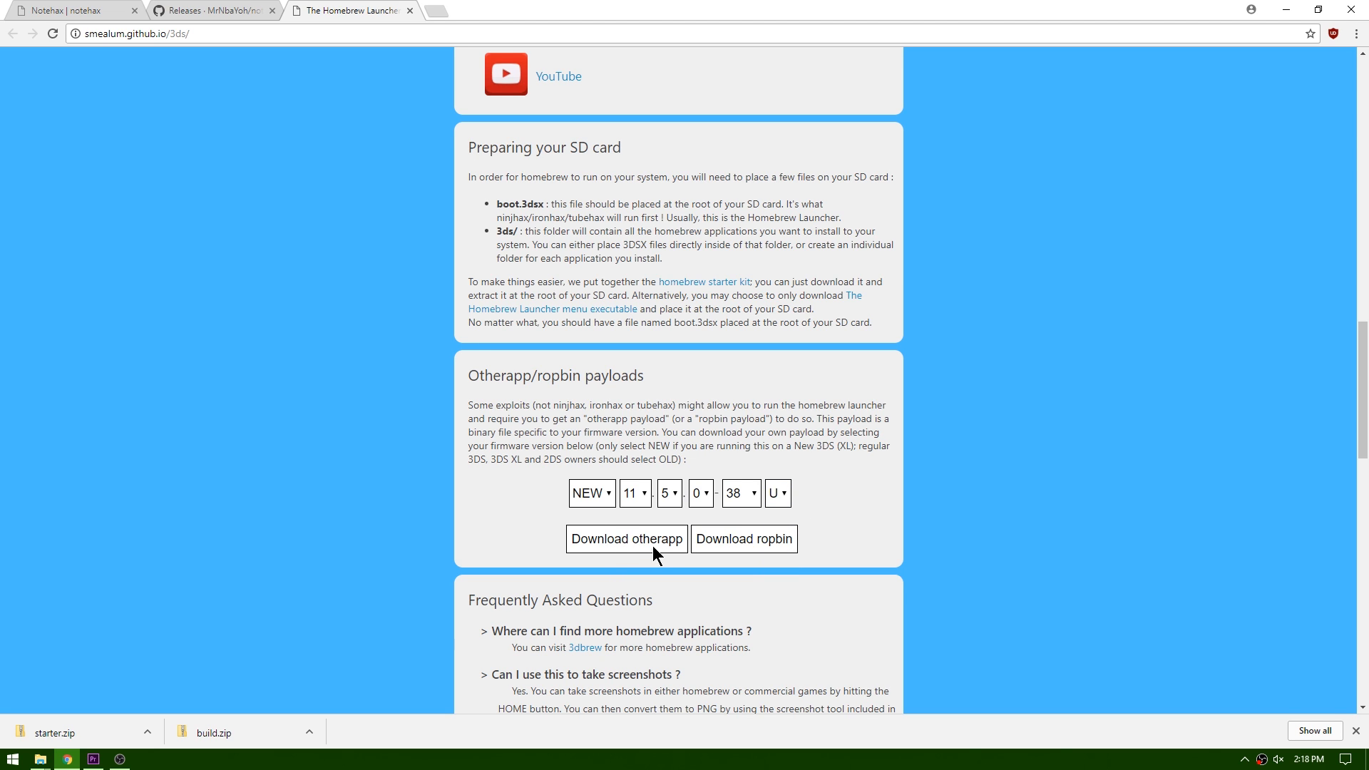
pyautogui.click(627, 540)
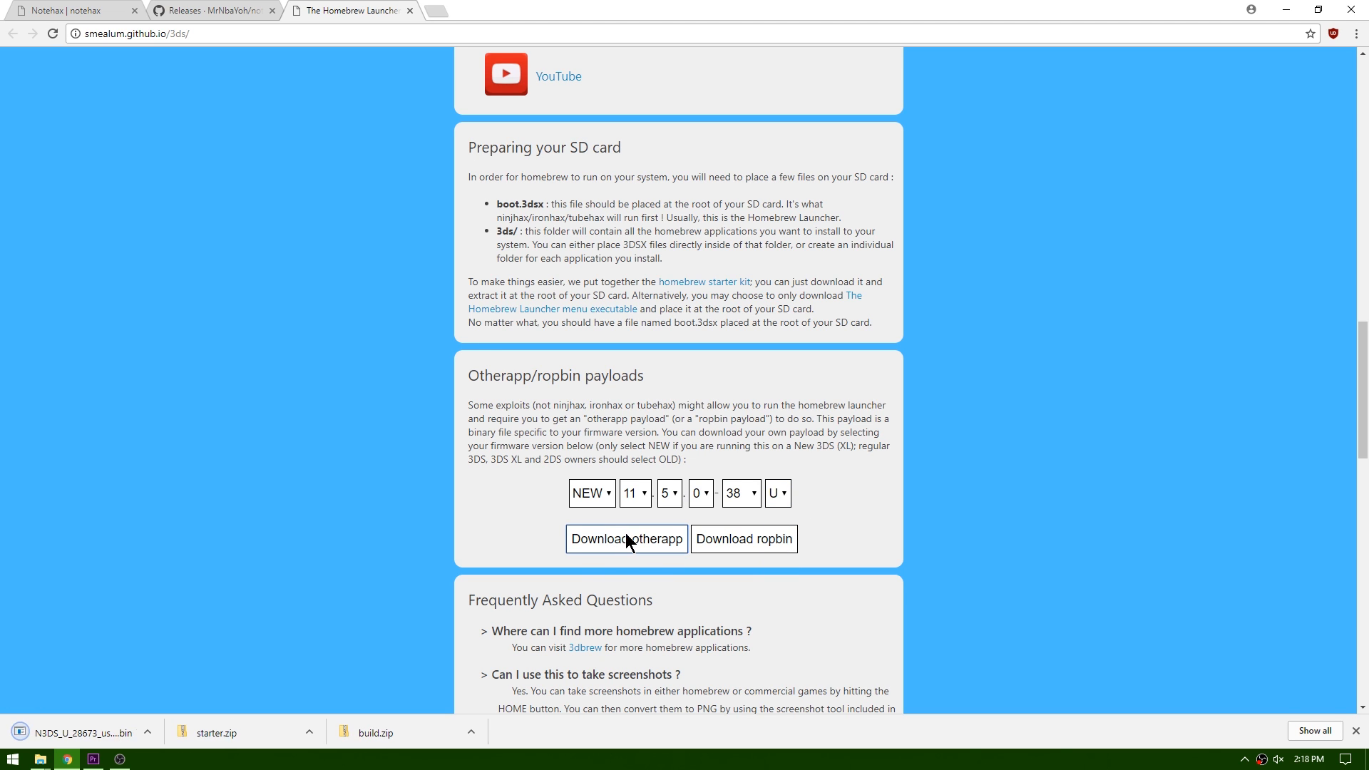
pyautogui.moveTo(636, 554)
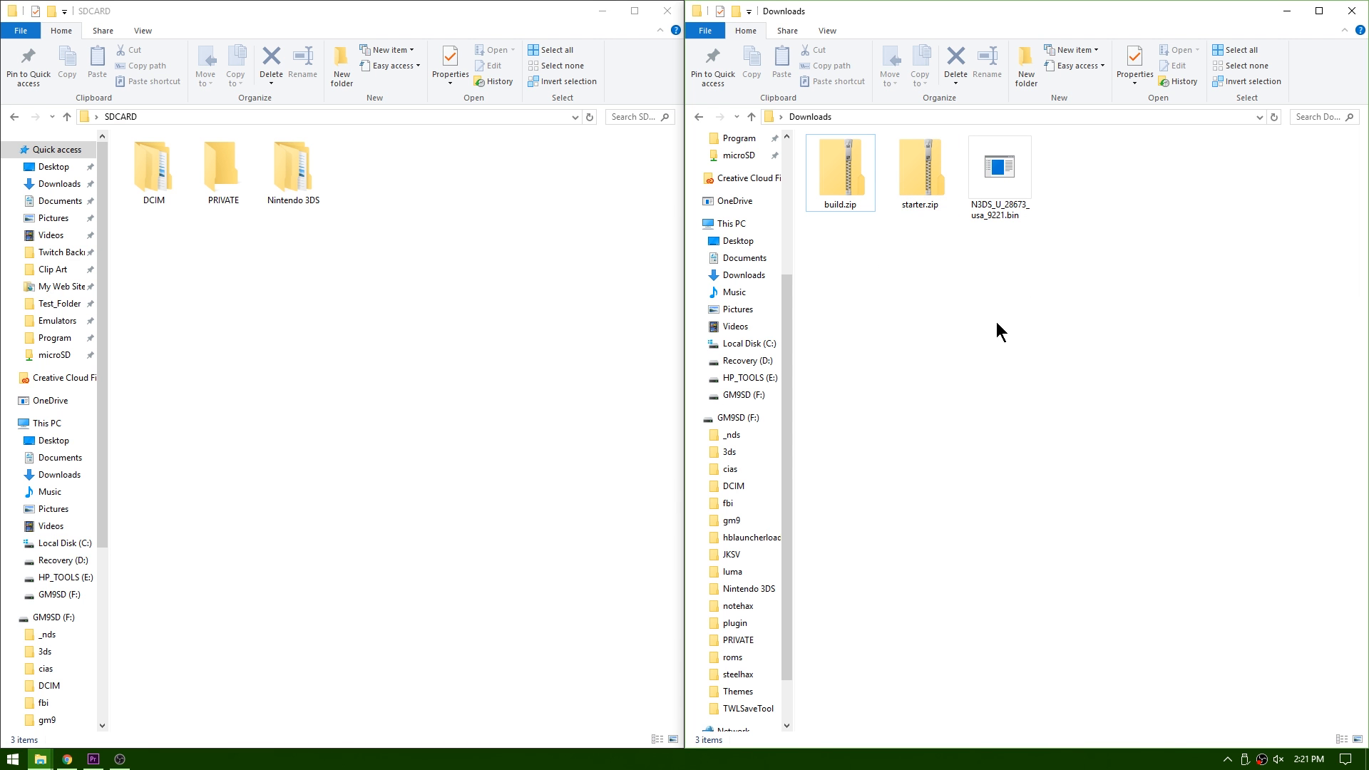
pyautogui.moveTo(290, 361)
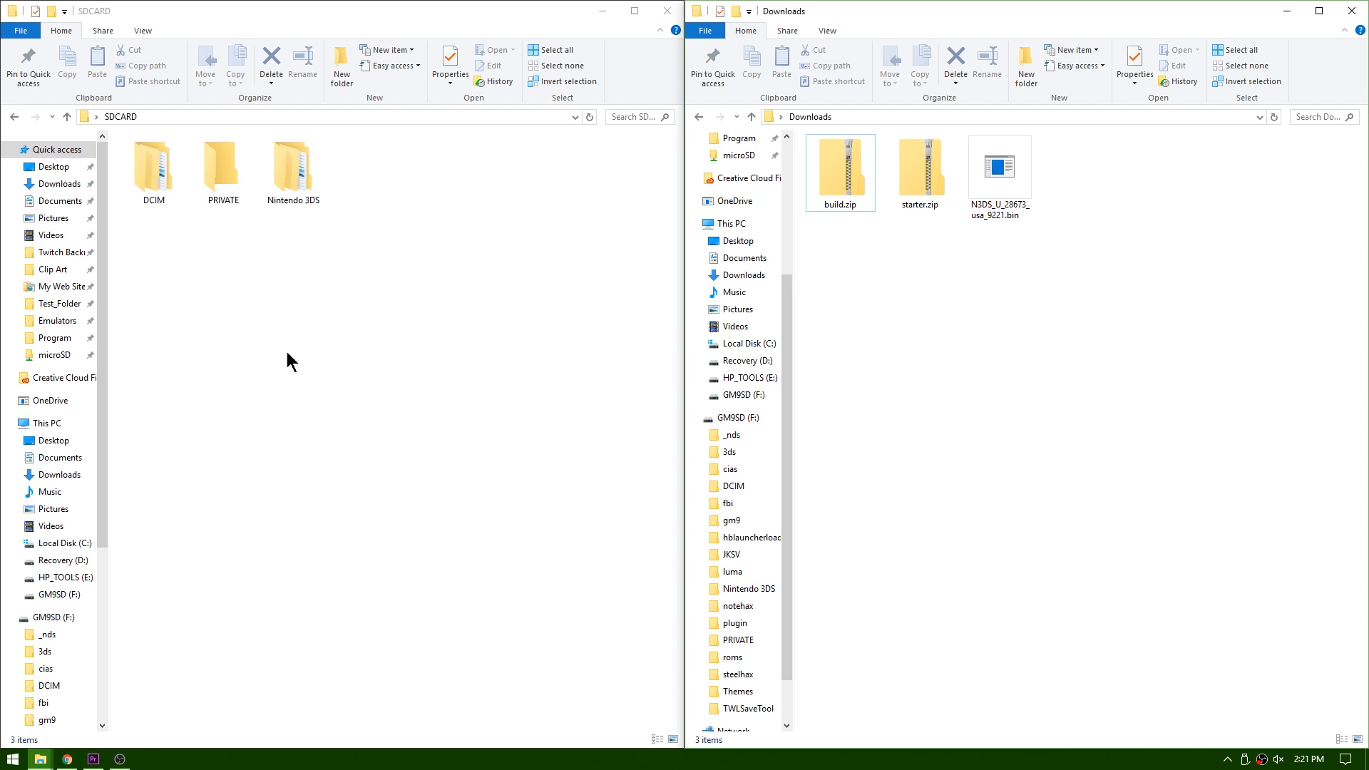
pyautogui.moveTo(927, 299)
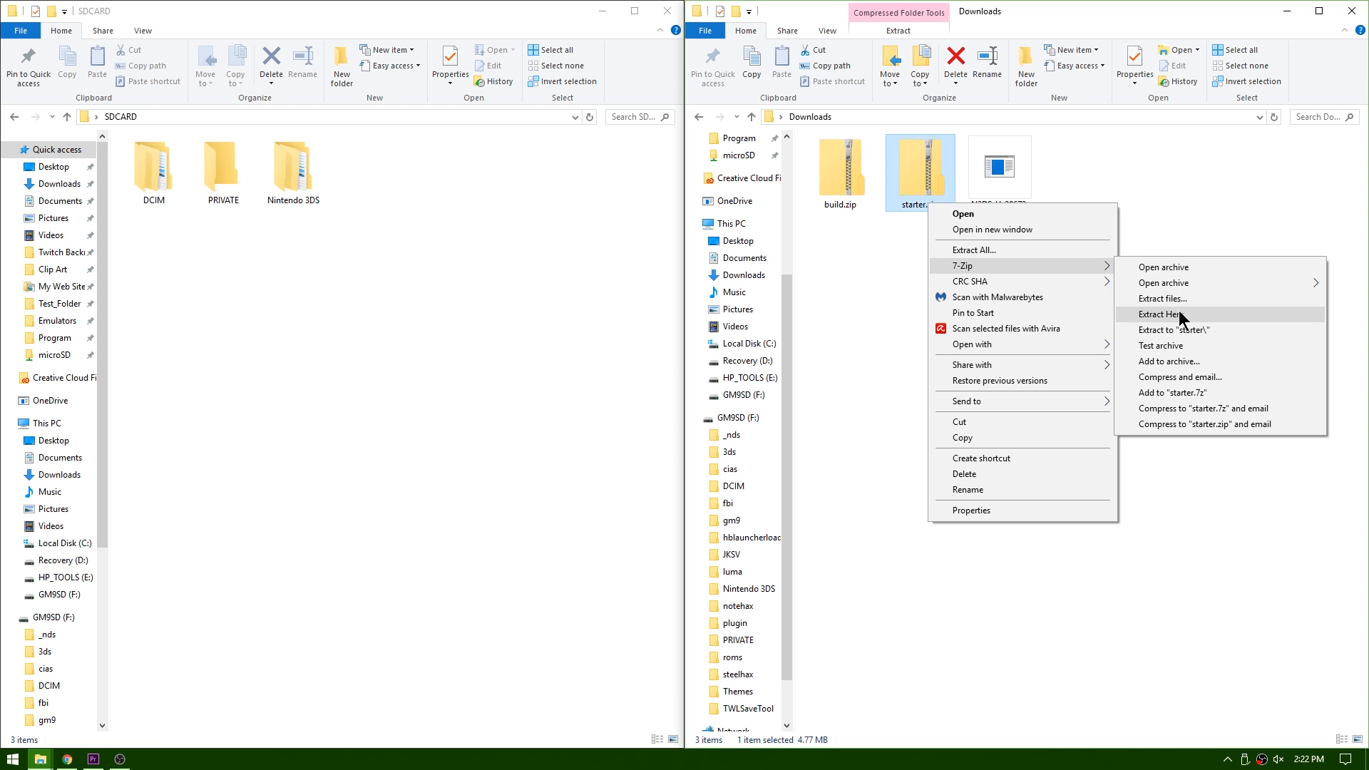
# Extract starter.zip and move its 3ds folder and boot.3dsx onto the SD card root
pyautogui.click(1158, 313)
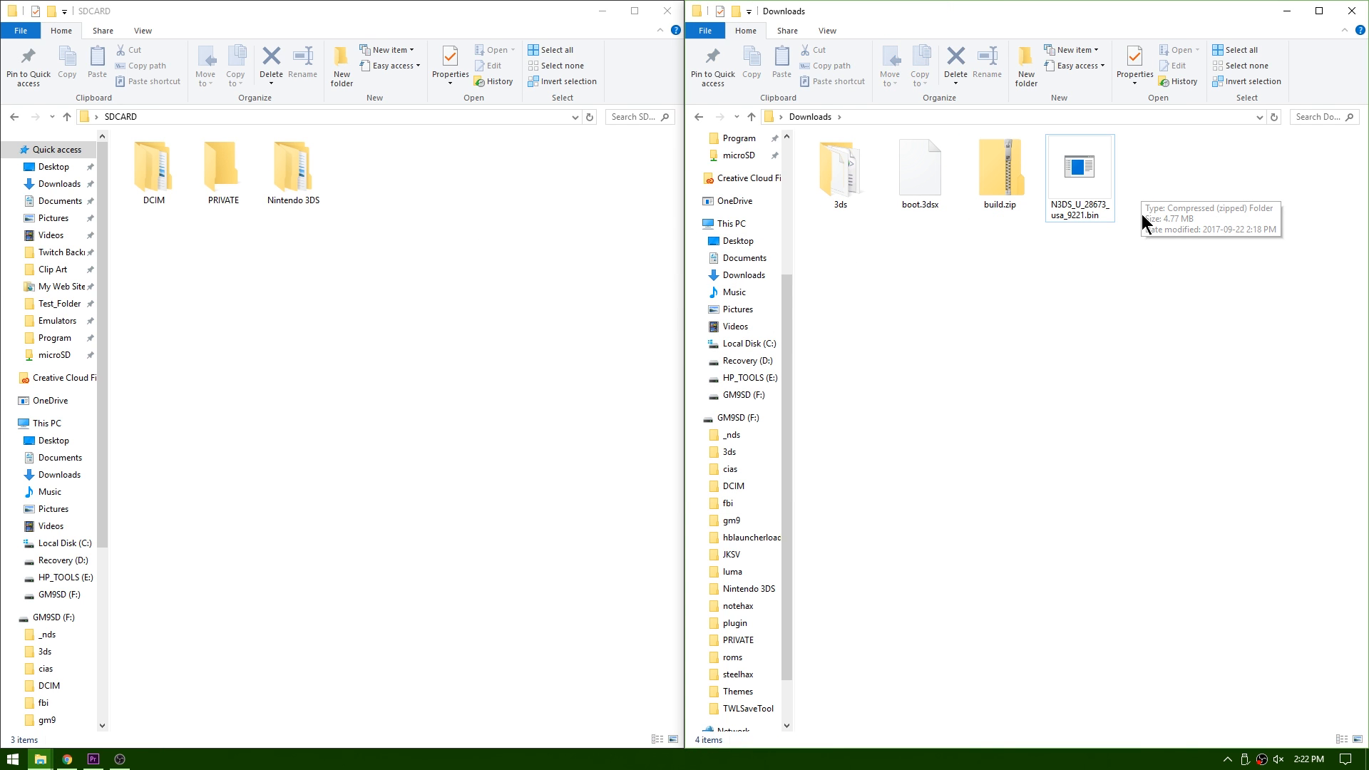
pyautogui.moveTo(919, 181)
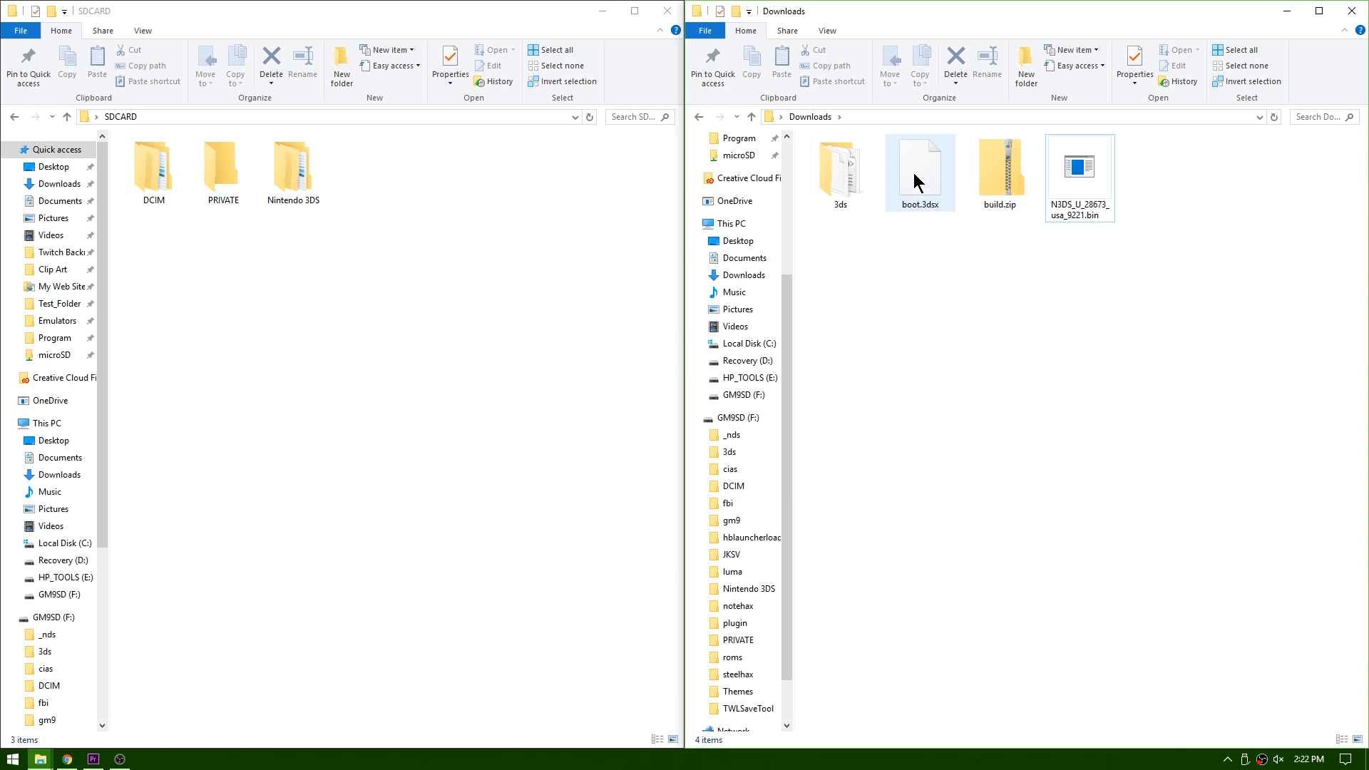
pyautogui.click(840, 171)
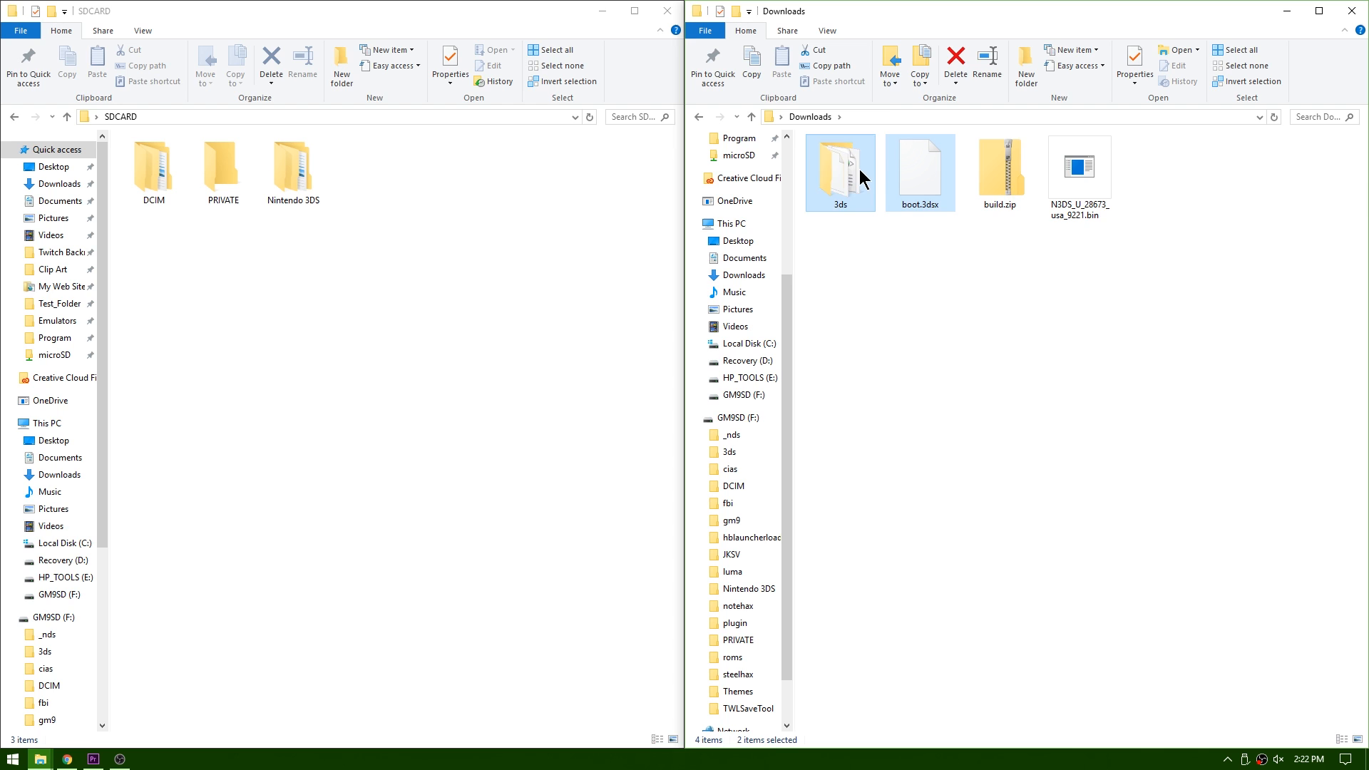
pyautogui.moveTo(873, 172); pyautogui.dragTo(362, 170)
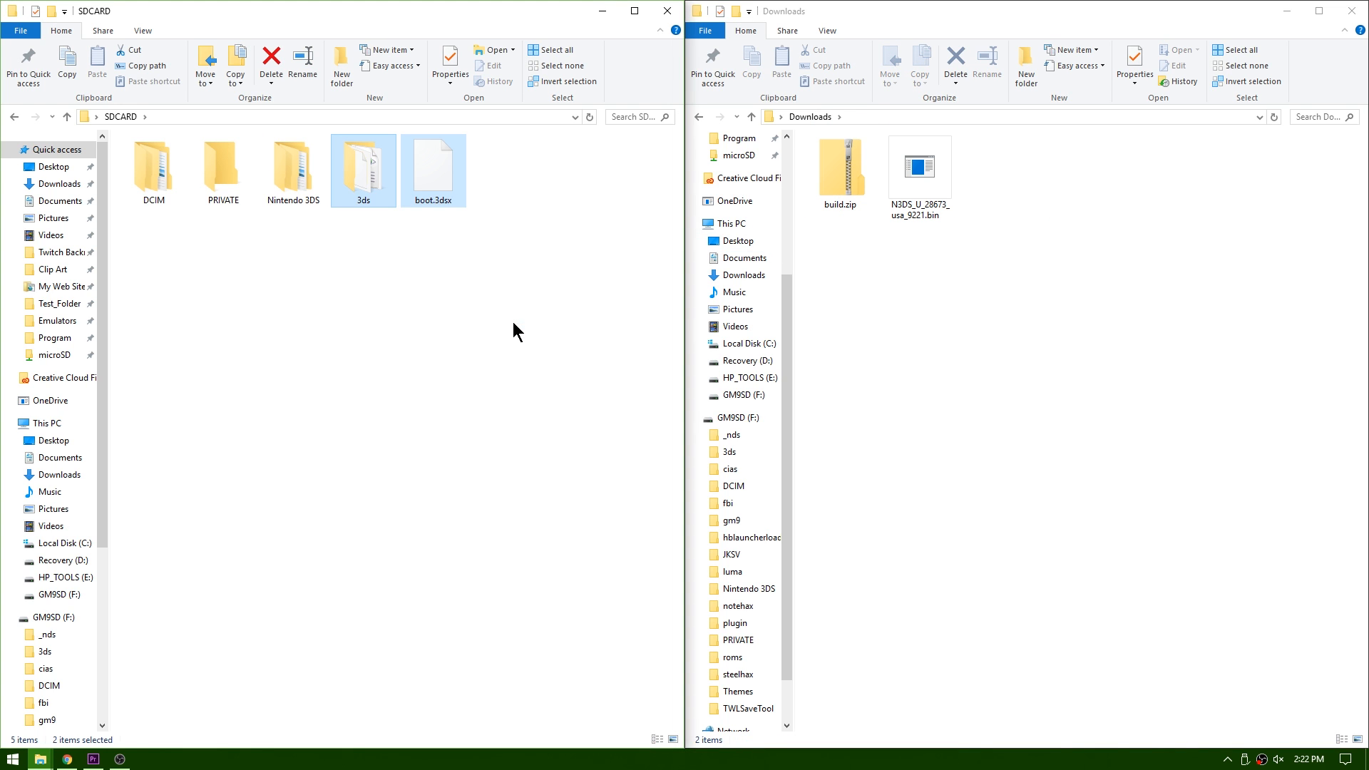
pyautogui.click(363, 168)
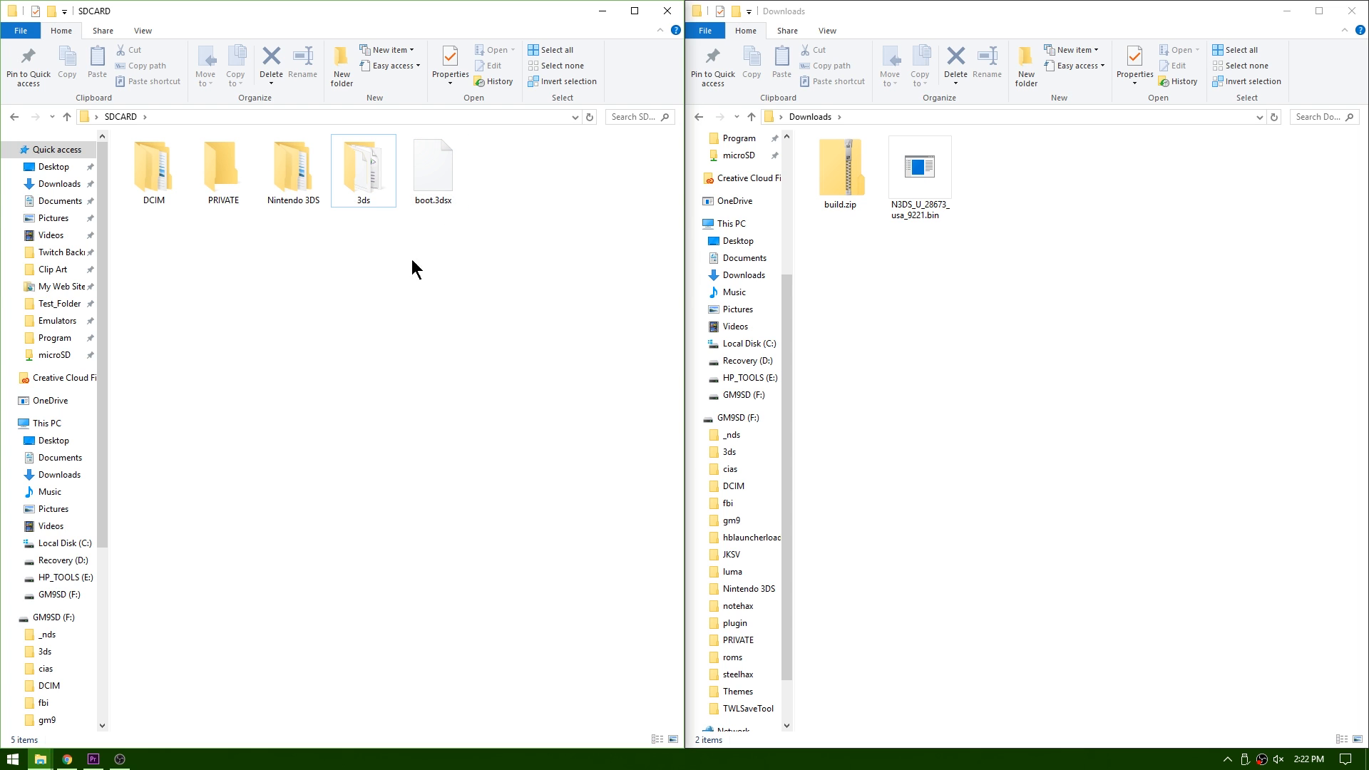
# Extract build.zip into Downloads with 7-Zip and open build > USA
pyautogui.click(842, 169)
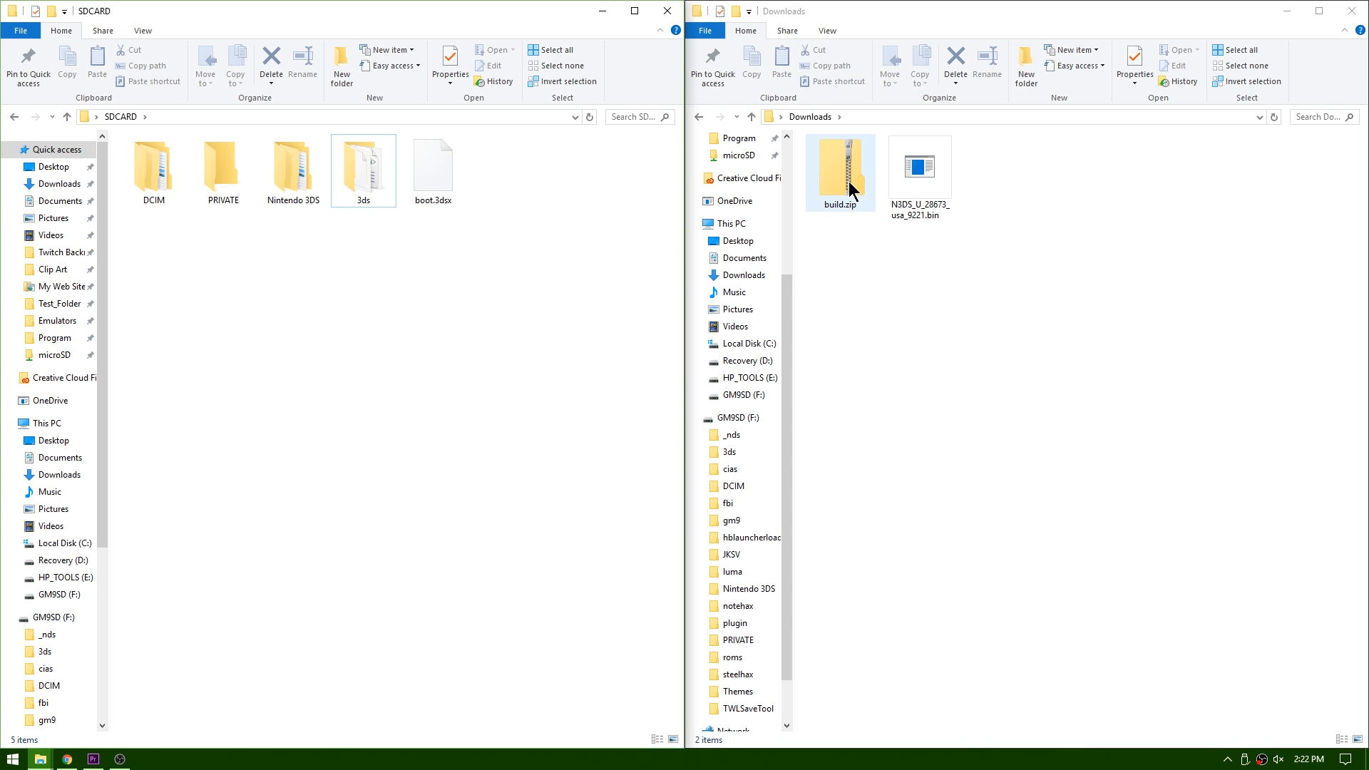
pyautogui.rightClick(839, 179)
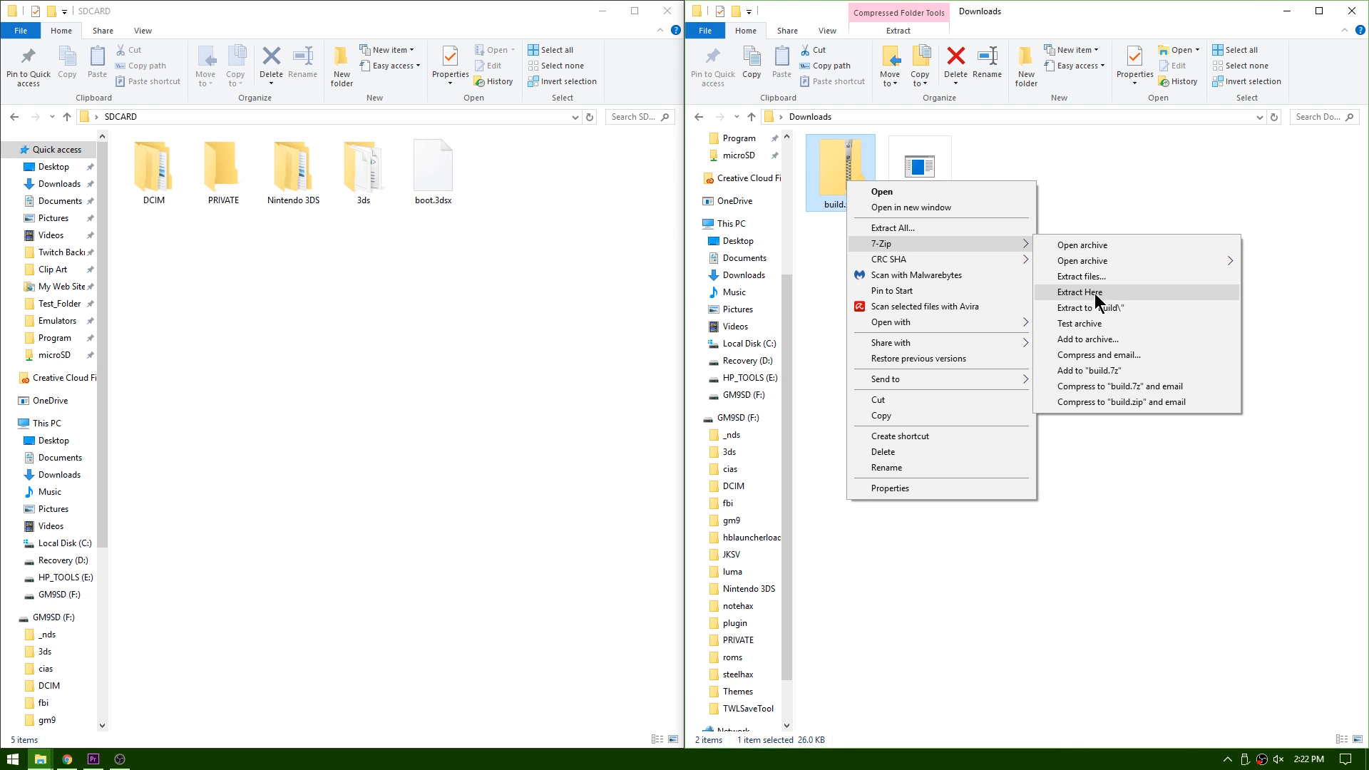
pyautogui.click(1079, 292)
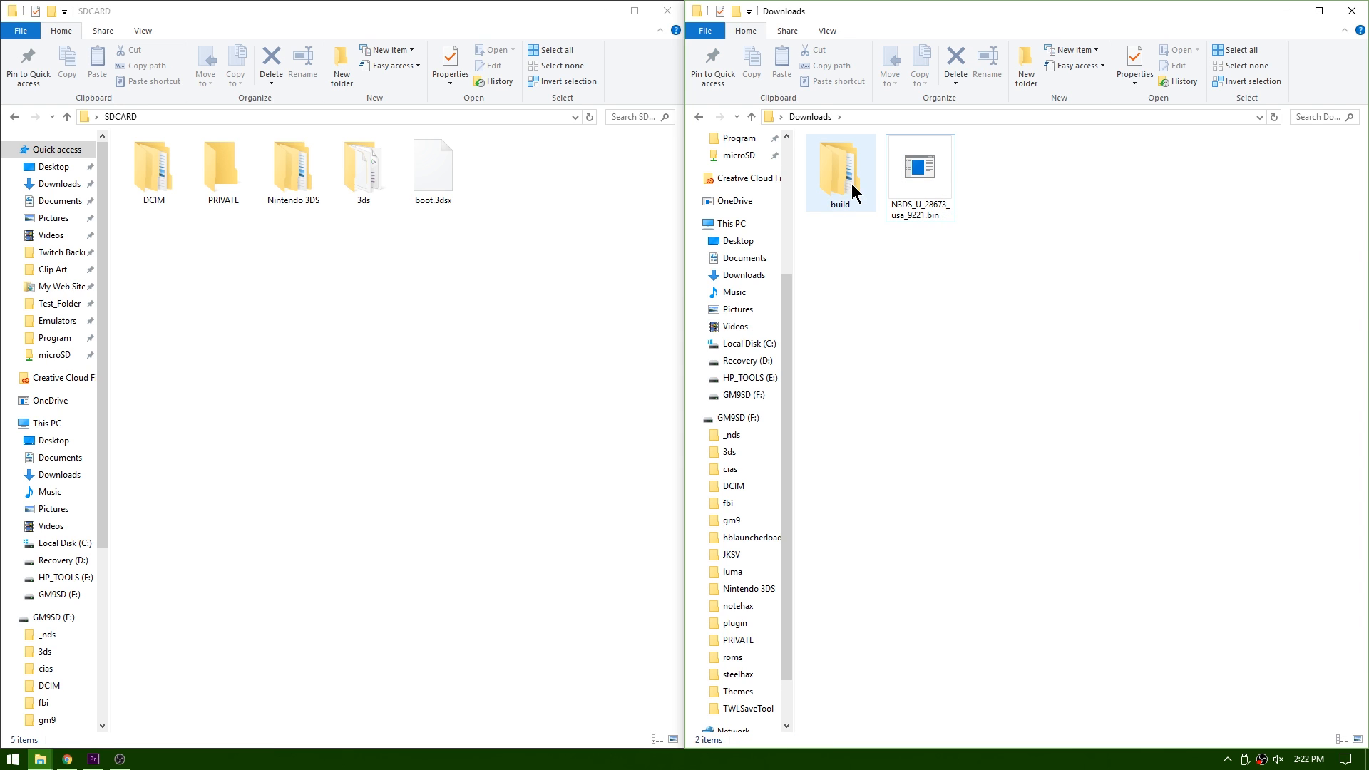
pyautogui.doubleClick(838, 168)
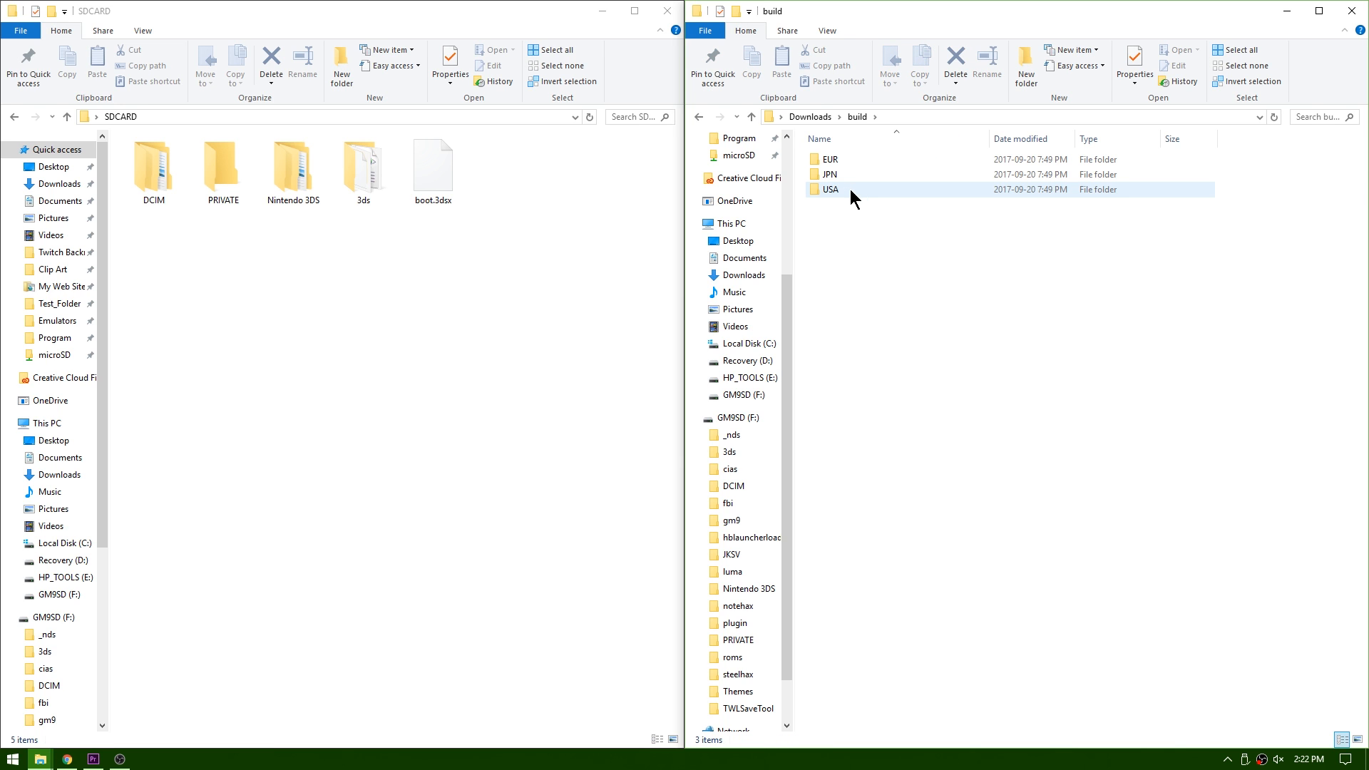
pyautogui.moveTo(843, 193)
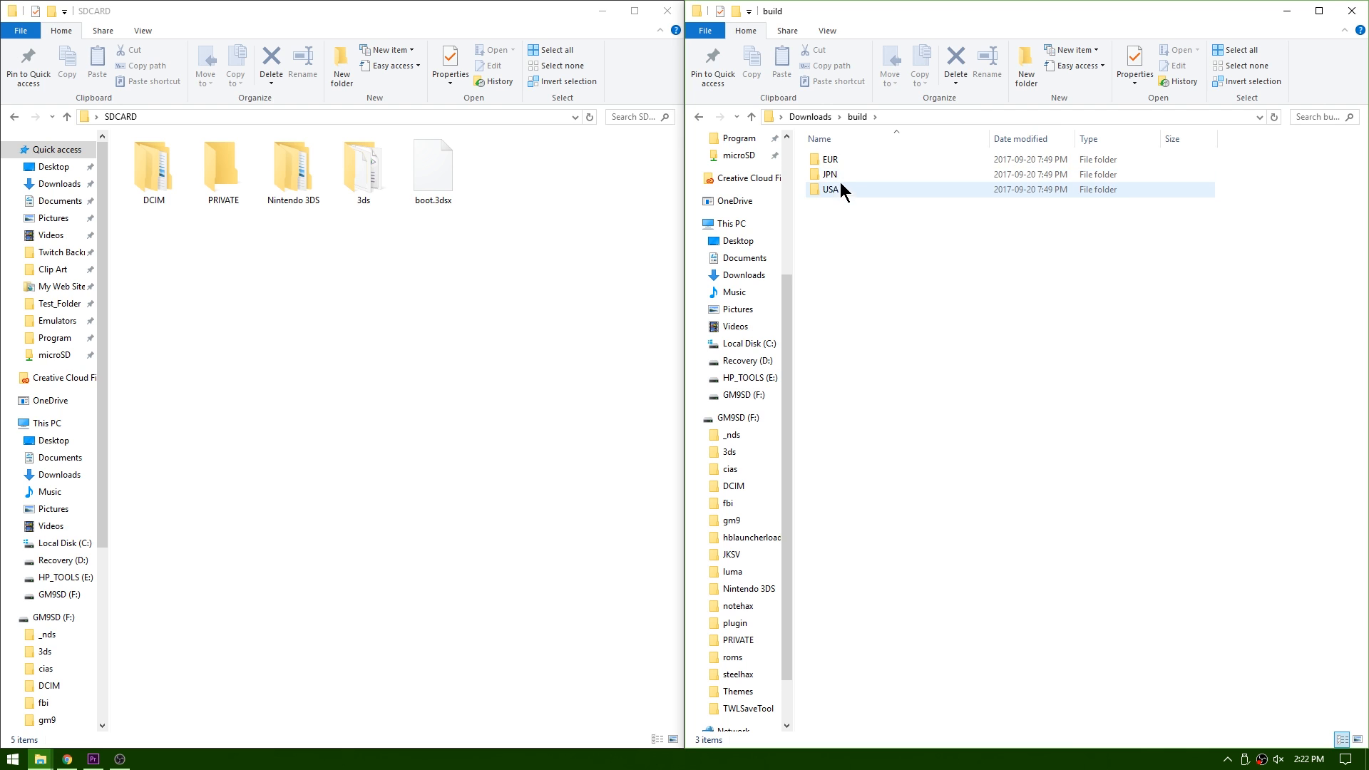
pyautogui.doubleClick(827, 190)
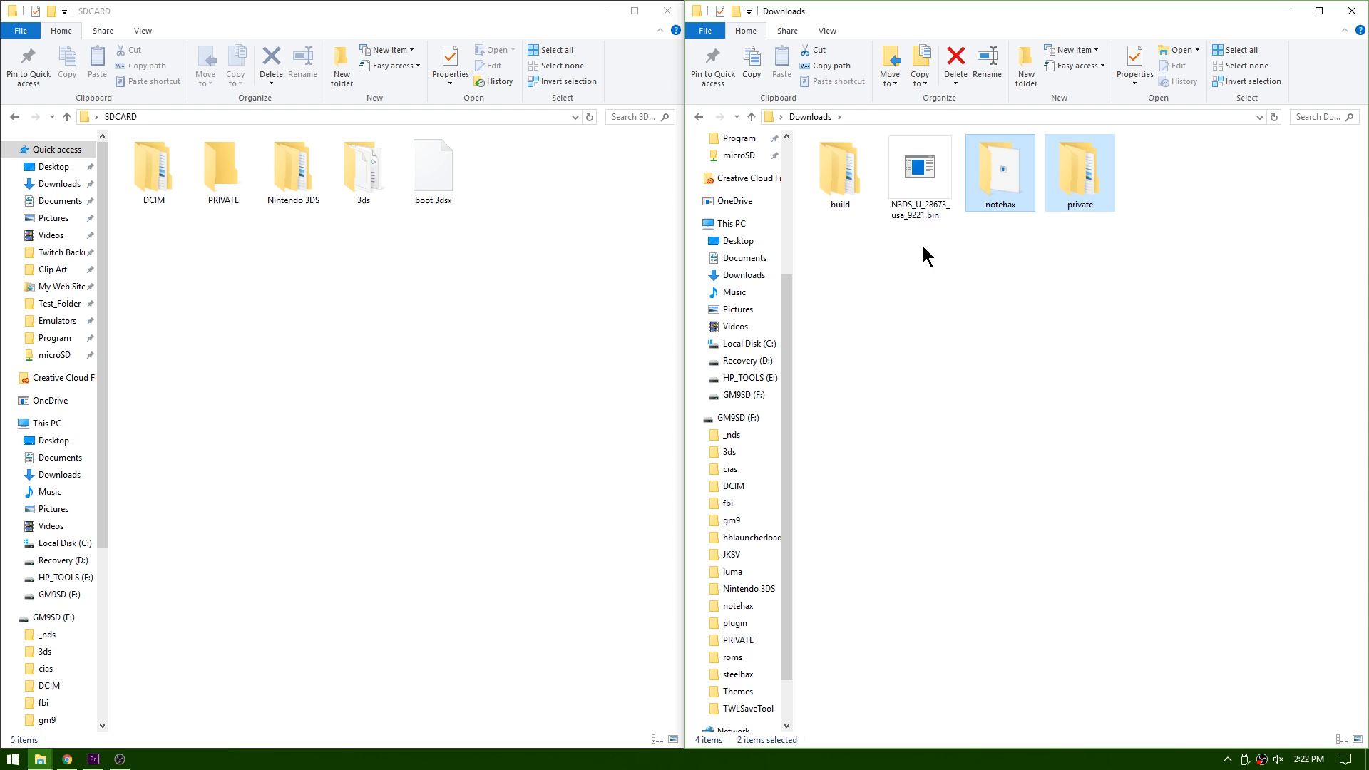
# Move notehax and private into Downloads and delete the leftover build folder
pyautogui.click(839, 171)
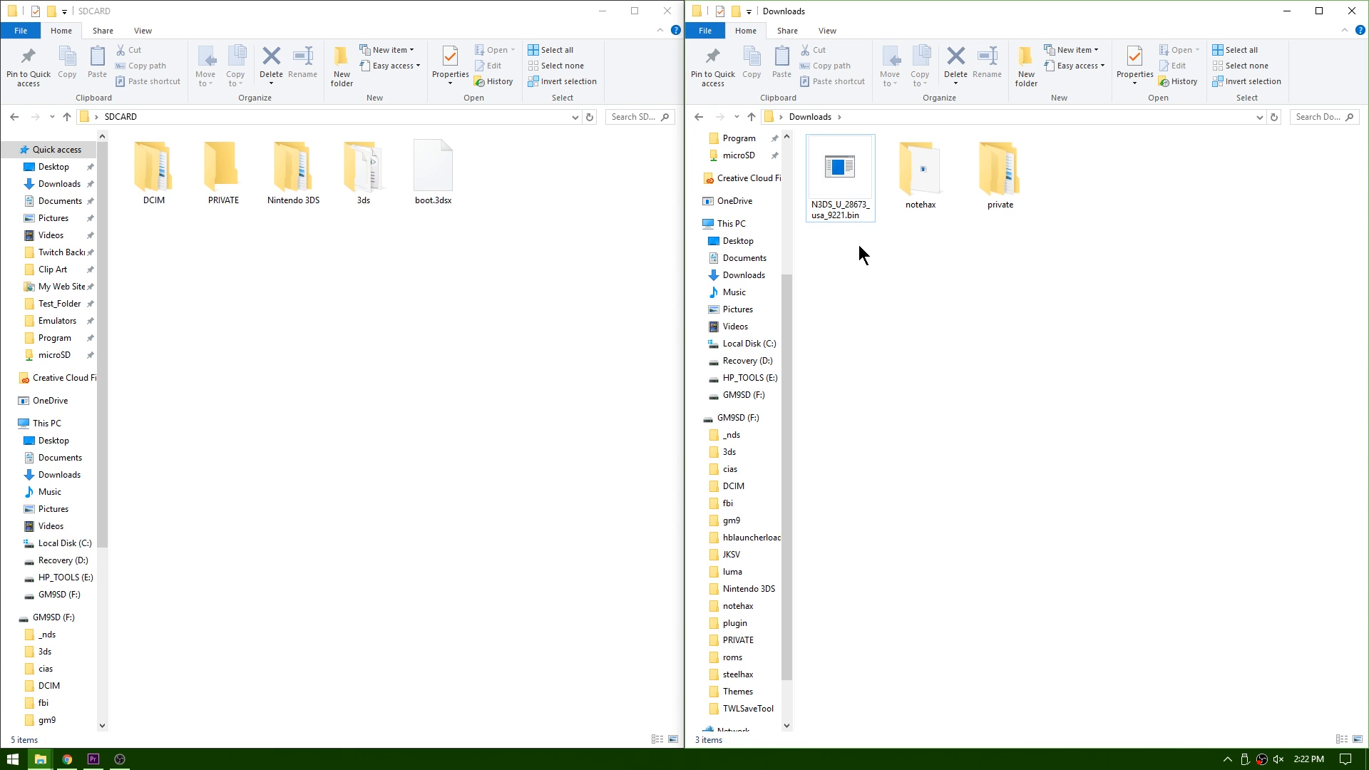
pyautogui.click(920, 168)
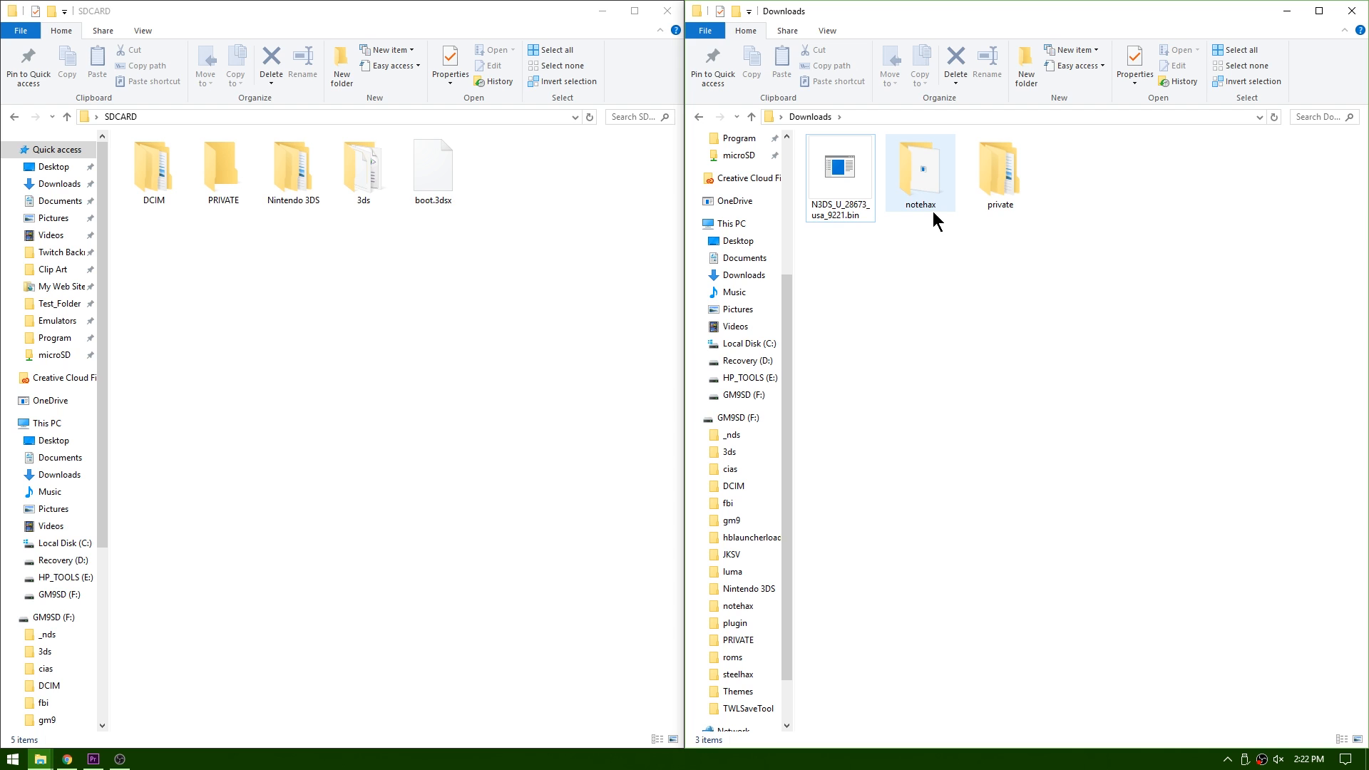
pyautogui.click(840, 172)
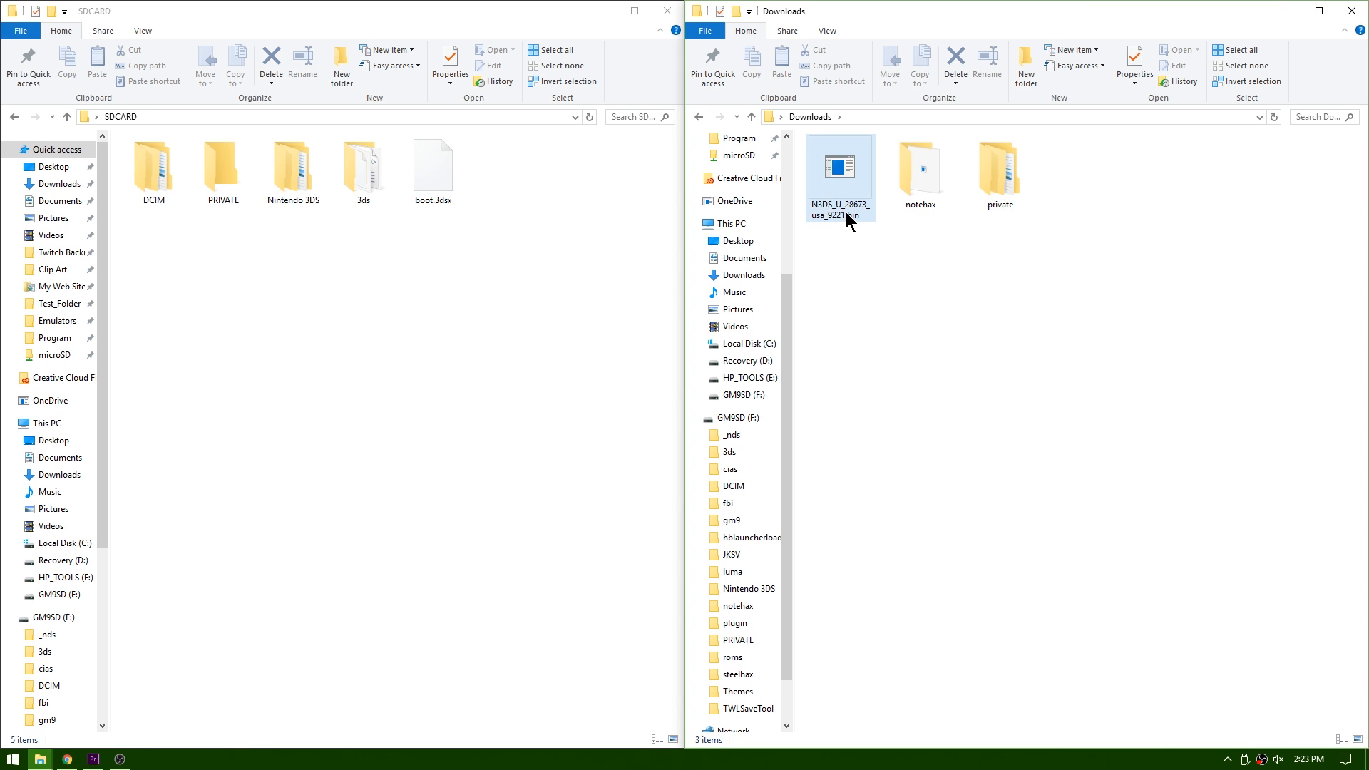
pyautogui.moveTo(841, 224)
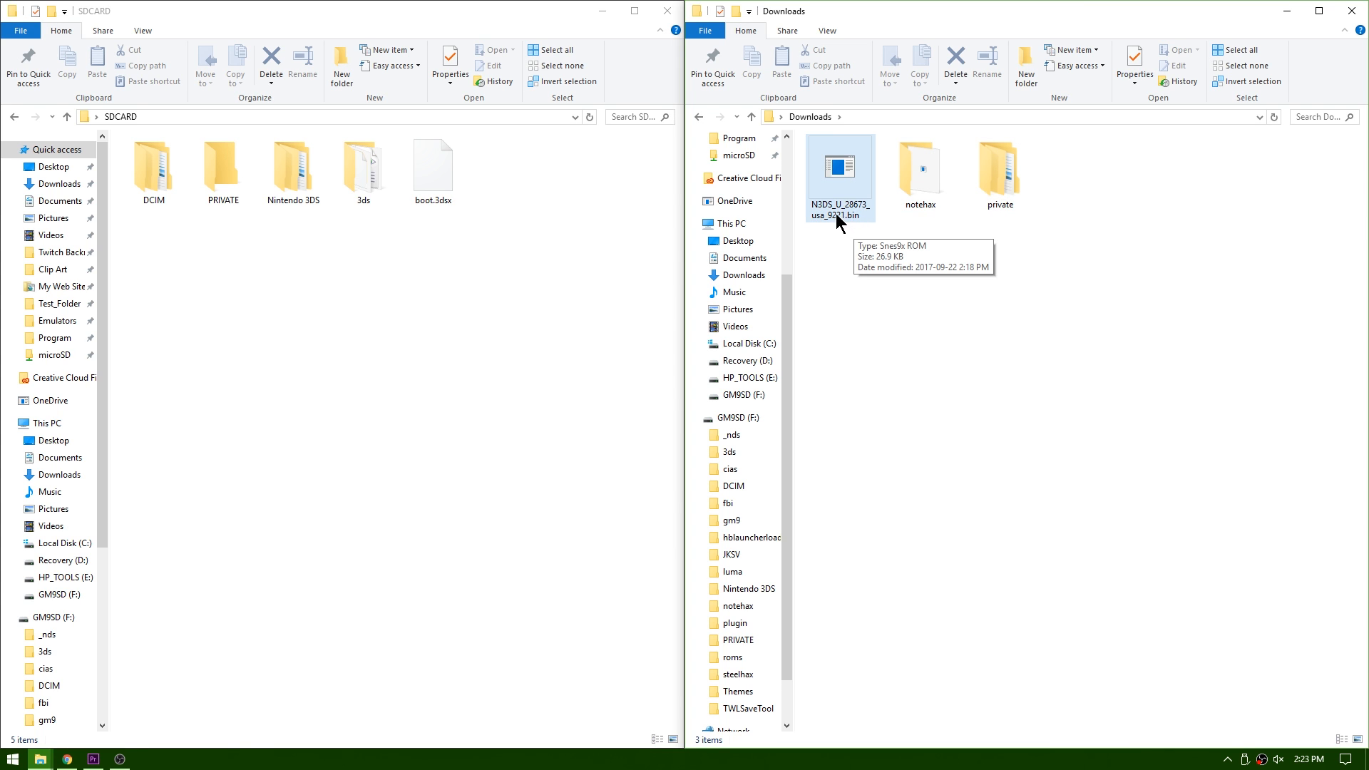
# Rename the payload to otherapp.bin, put it in notehax, and move notehax and private to the SD card
pyautogui.click(839, 172)
pyautogui.write('otherapp')
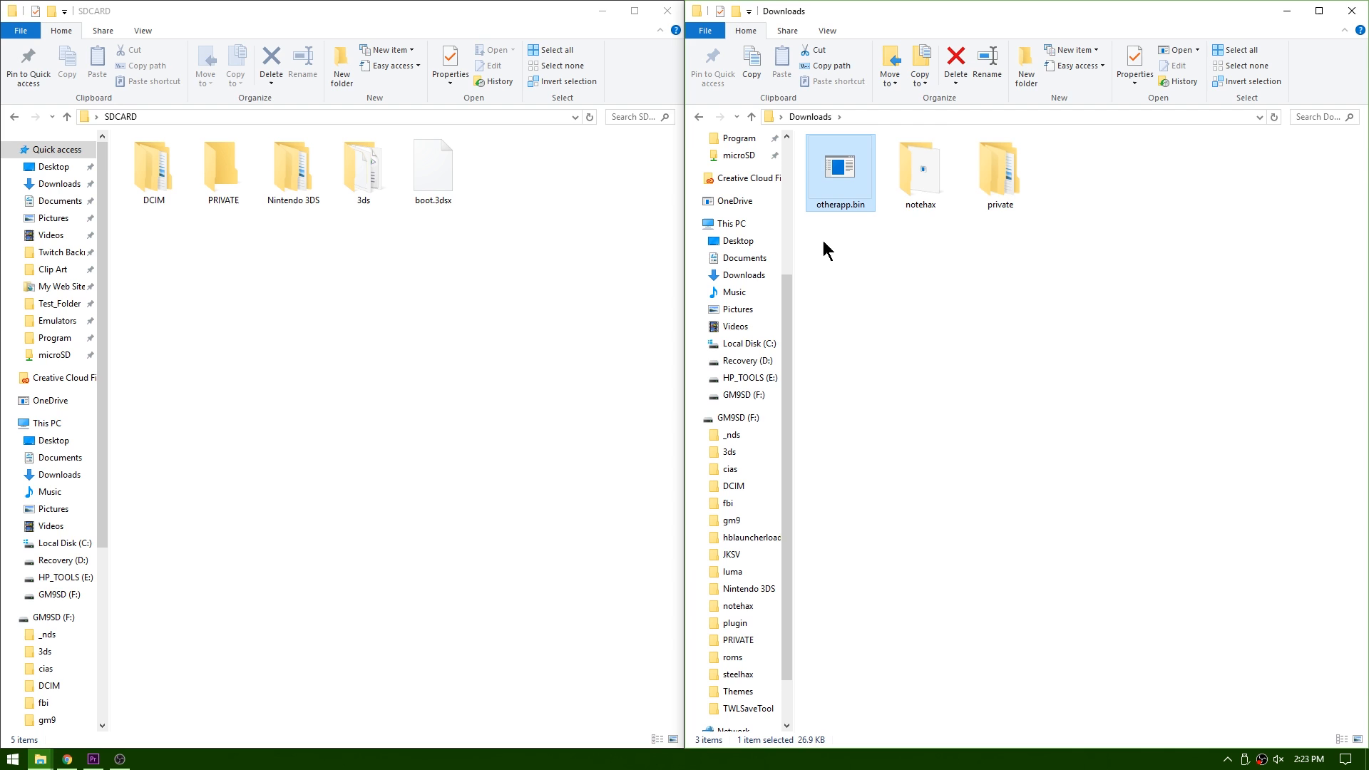
pyautogui.moveTo(840, 168)
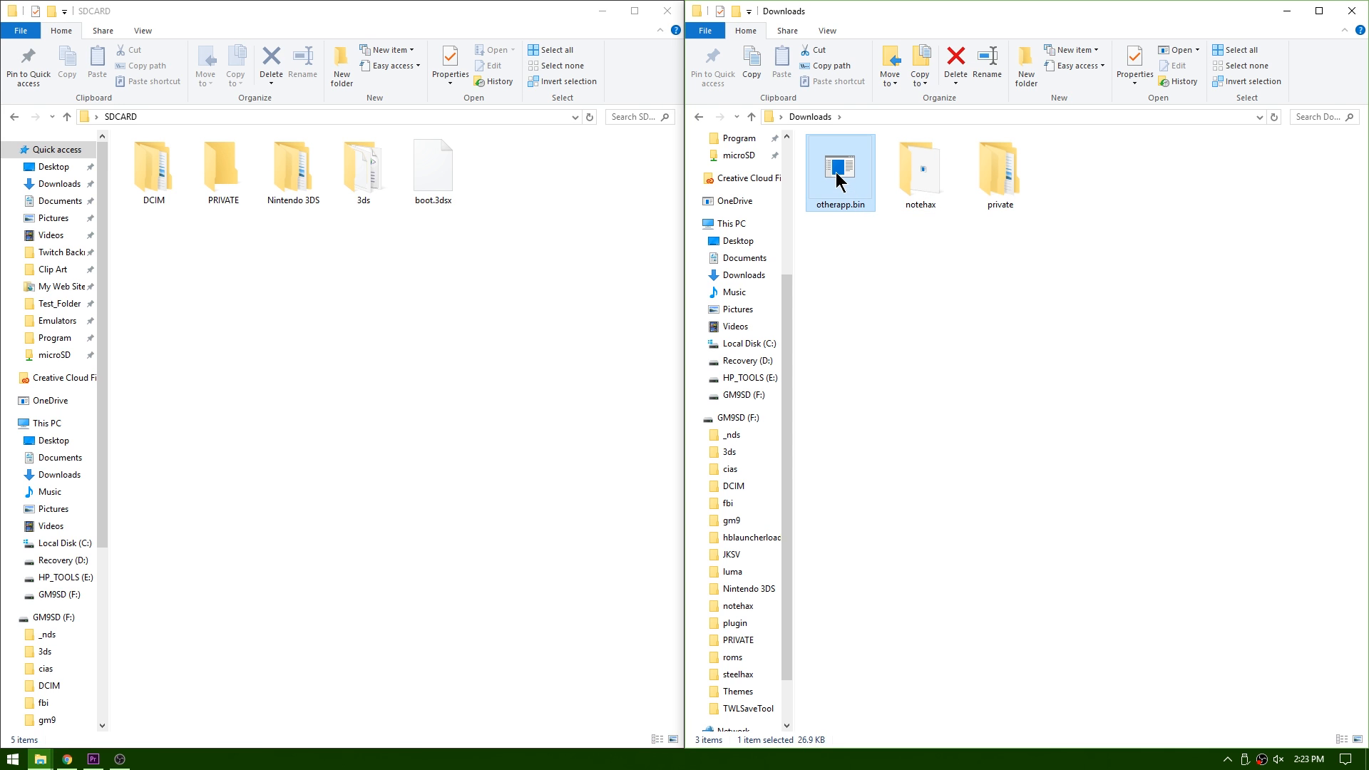
pyautogui.moveTo(840, 172); pyautogui.dragTo(919, 162)
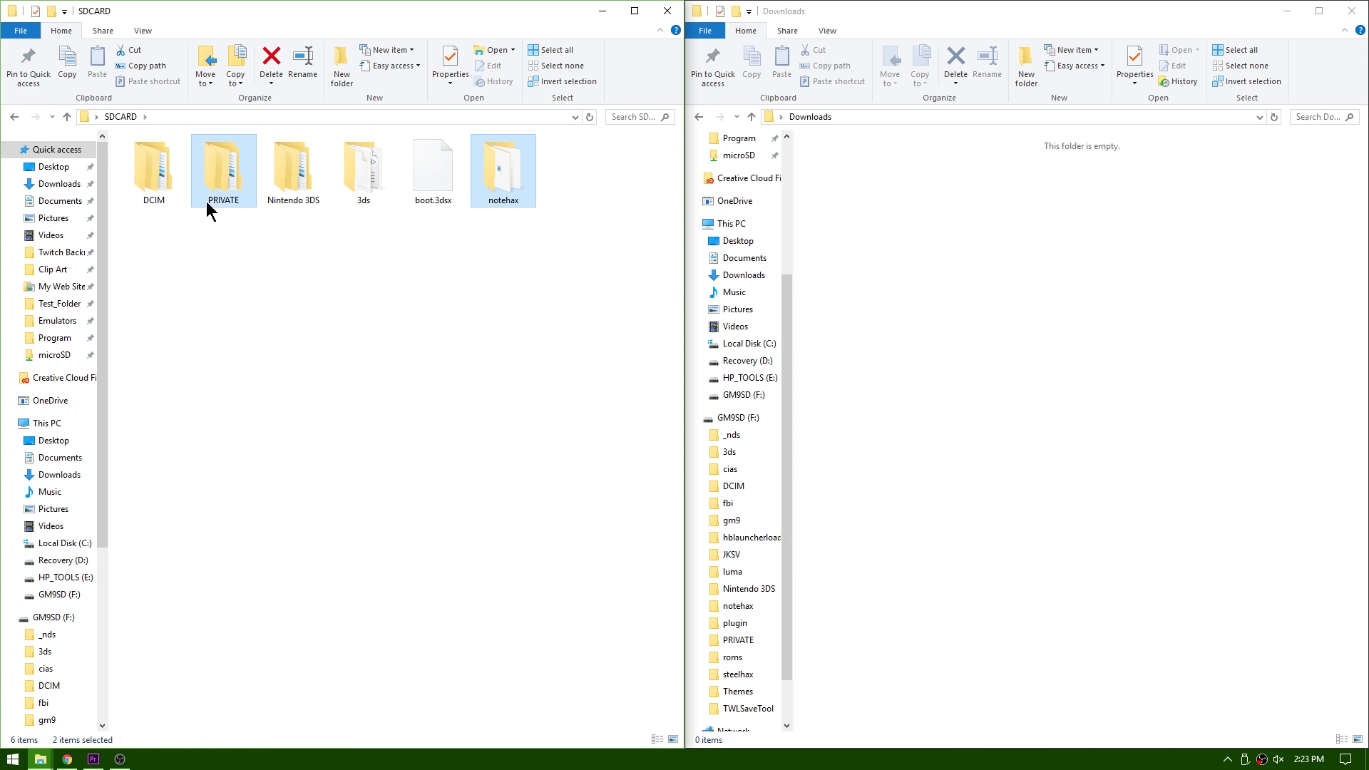
pyautogui.click(504, 285)
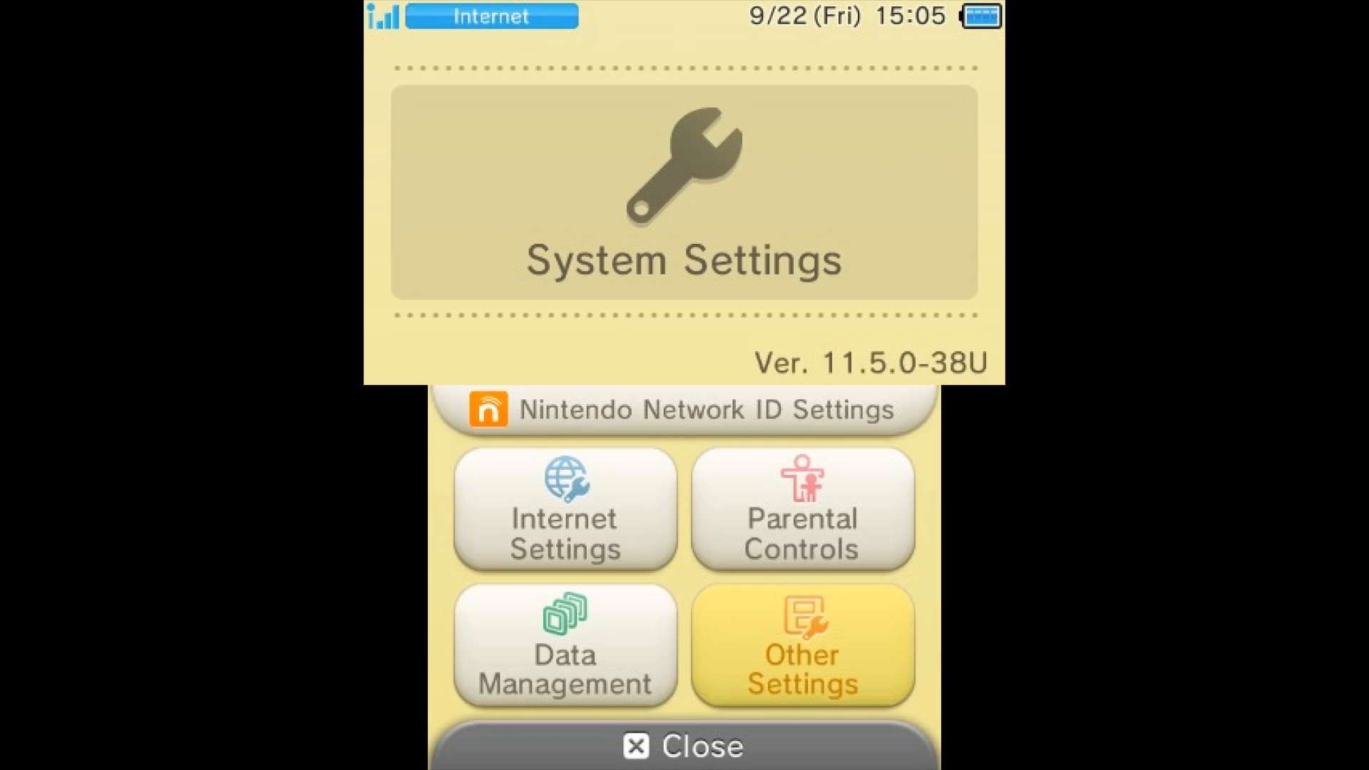
# Set the 3DS system language to Français under Other Settings > Language
pyautogui.click(800, 662)
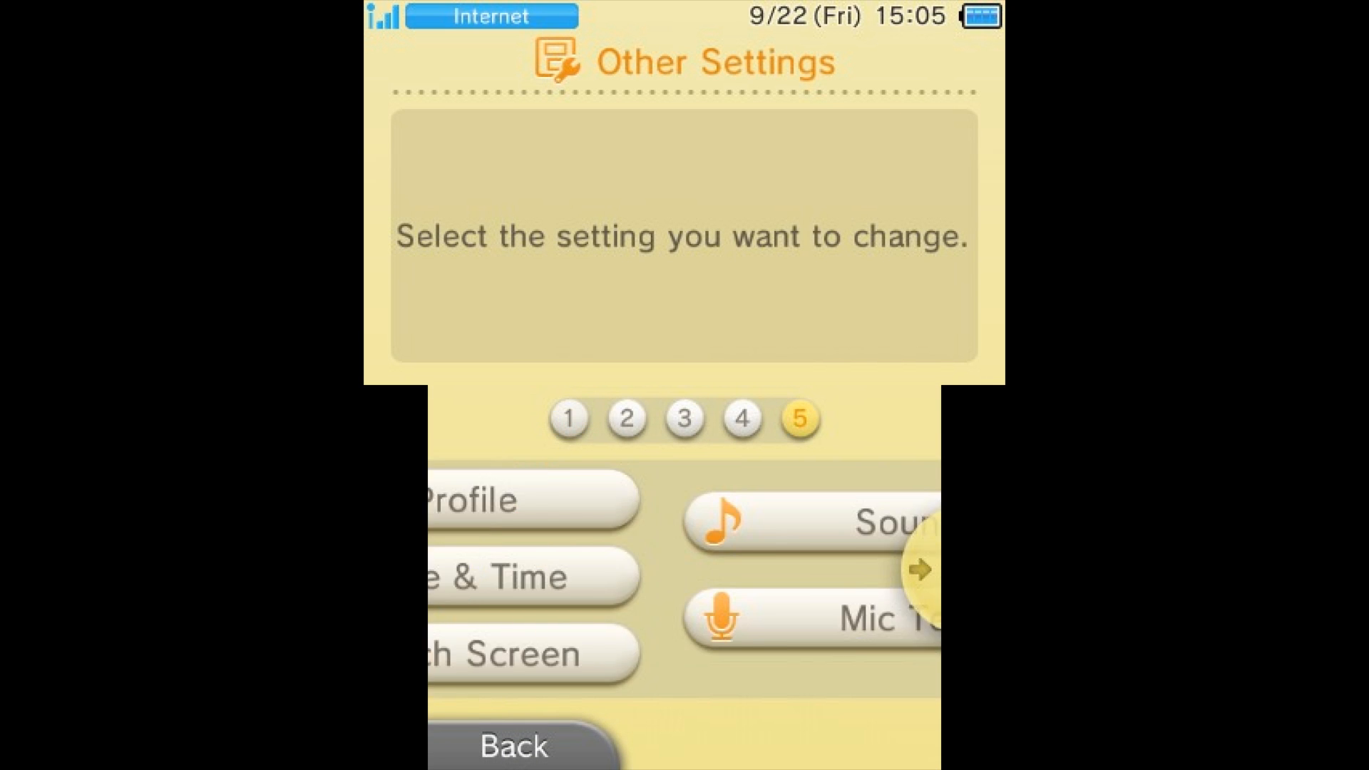
pyautogui.click(924, 570)
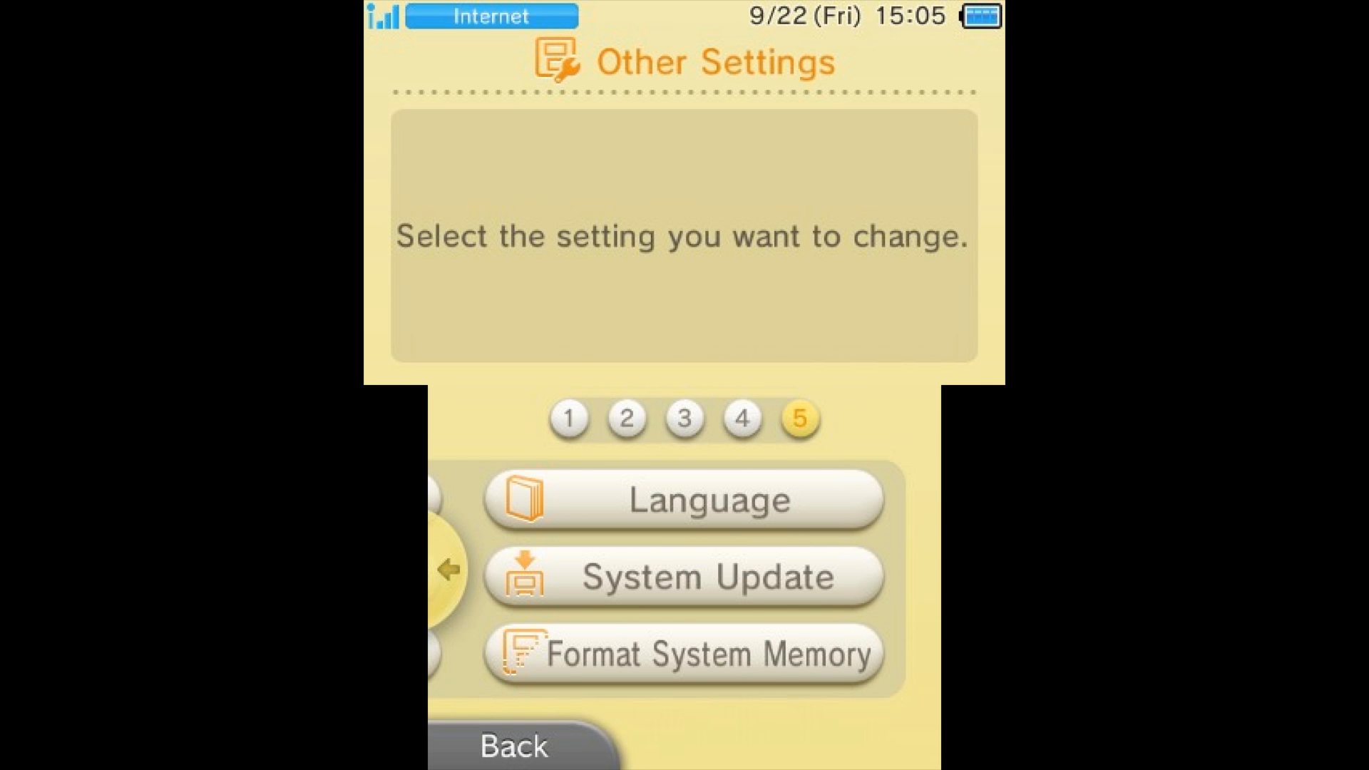
pyautogui.click(689, 501)
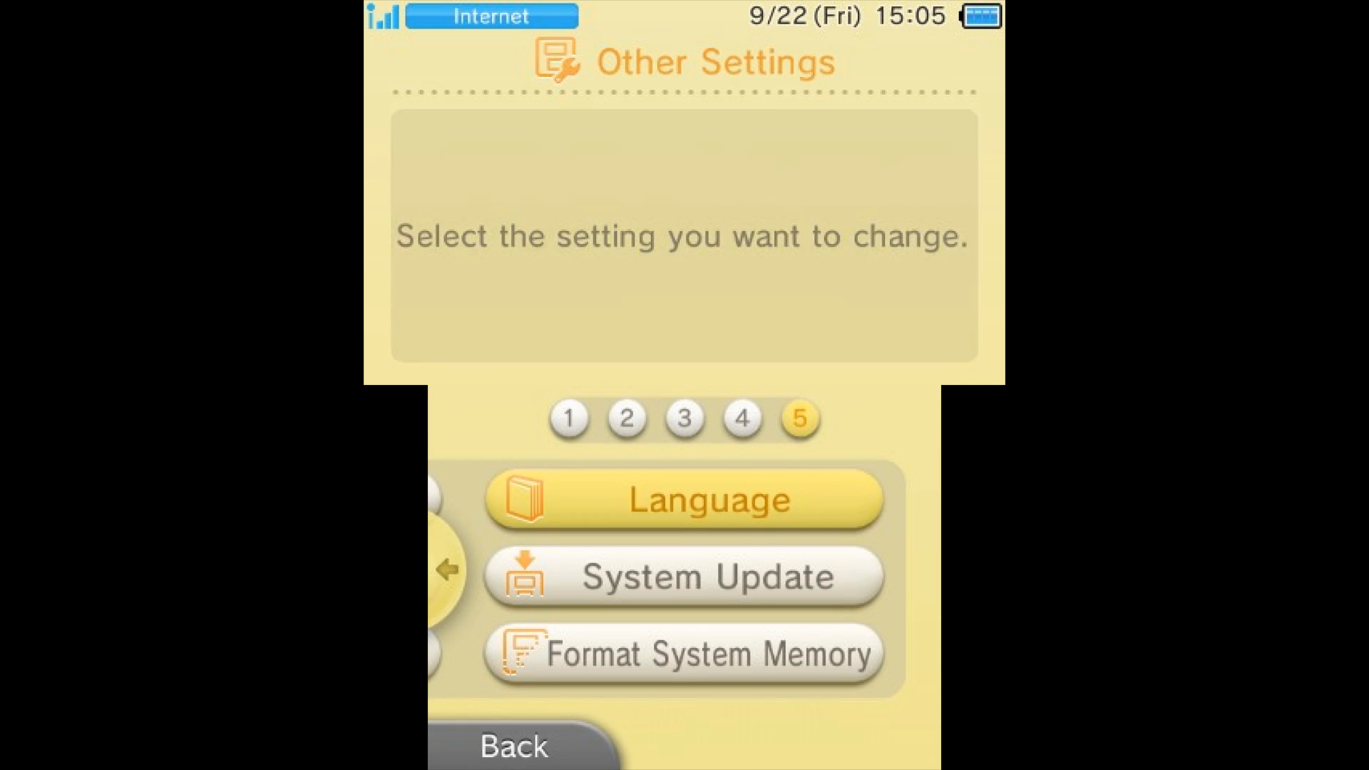
pyautogui.click(686, 499)
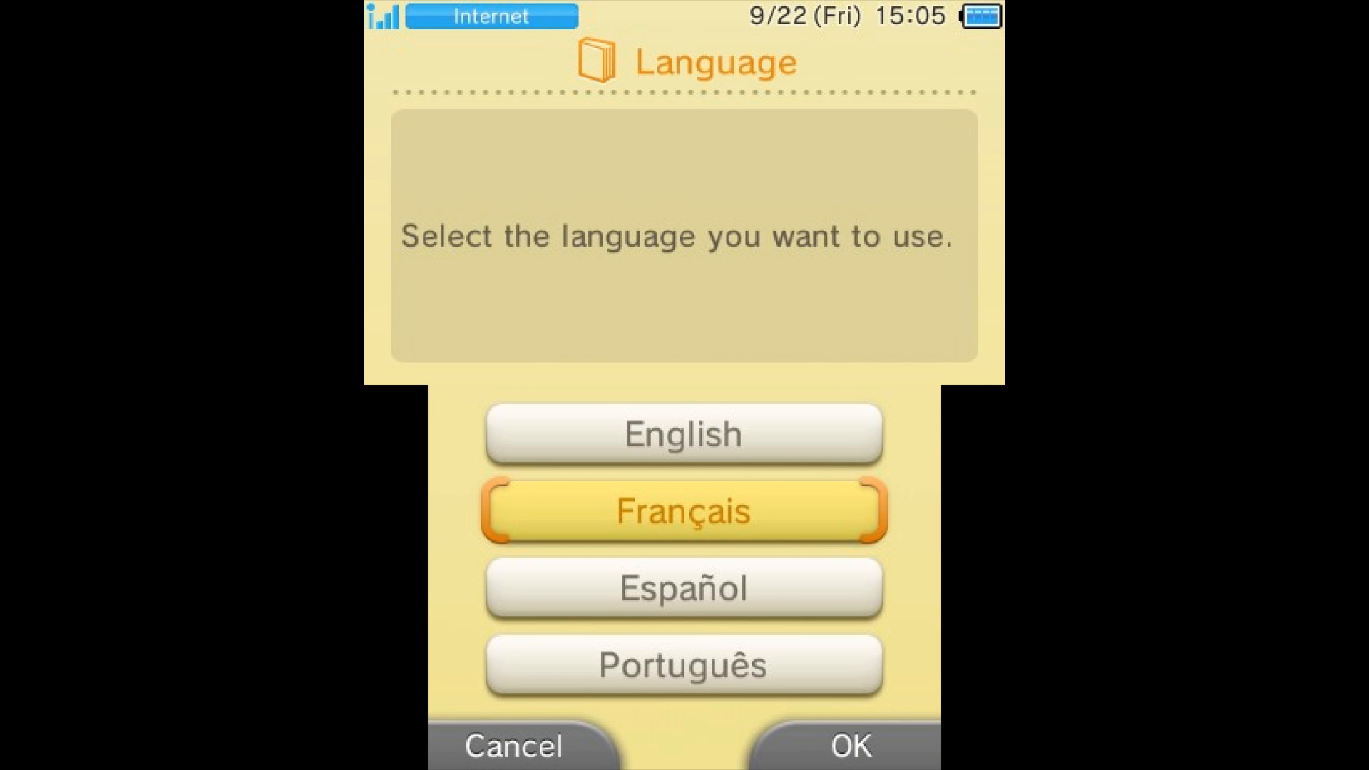
pyautogui.click(851, 743)
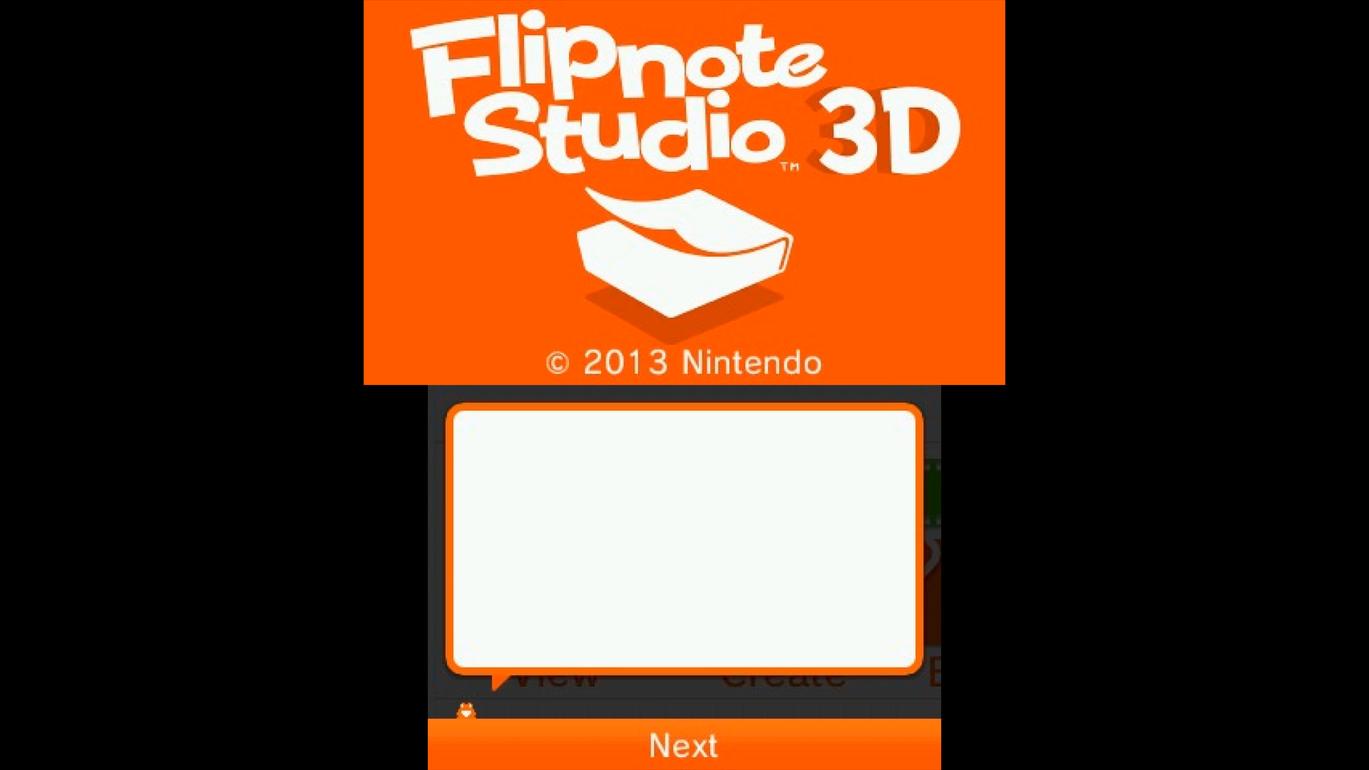
# Dismiss the welcome message and open View to show the homebrew launcher note
pyautogui.click(683, 741)
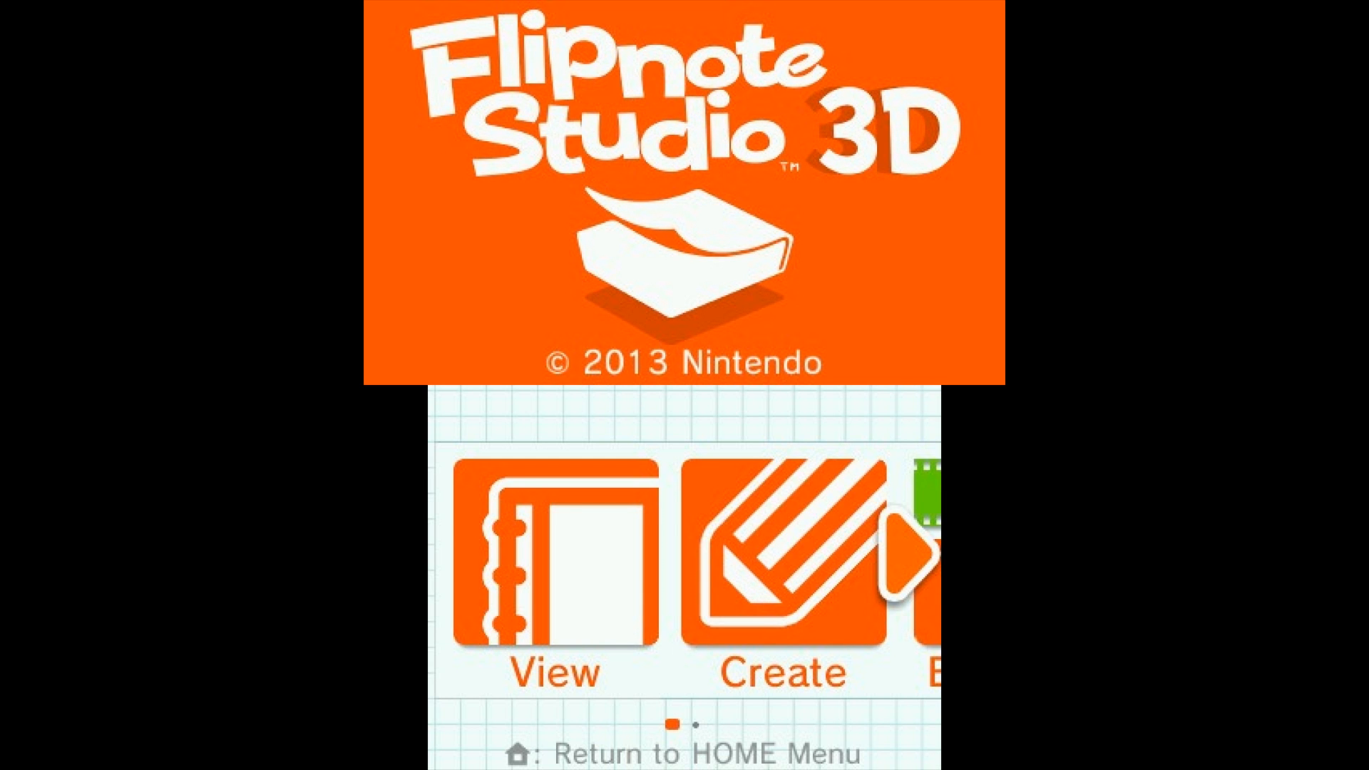
pyautogui.click(551, 560)
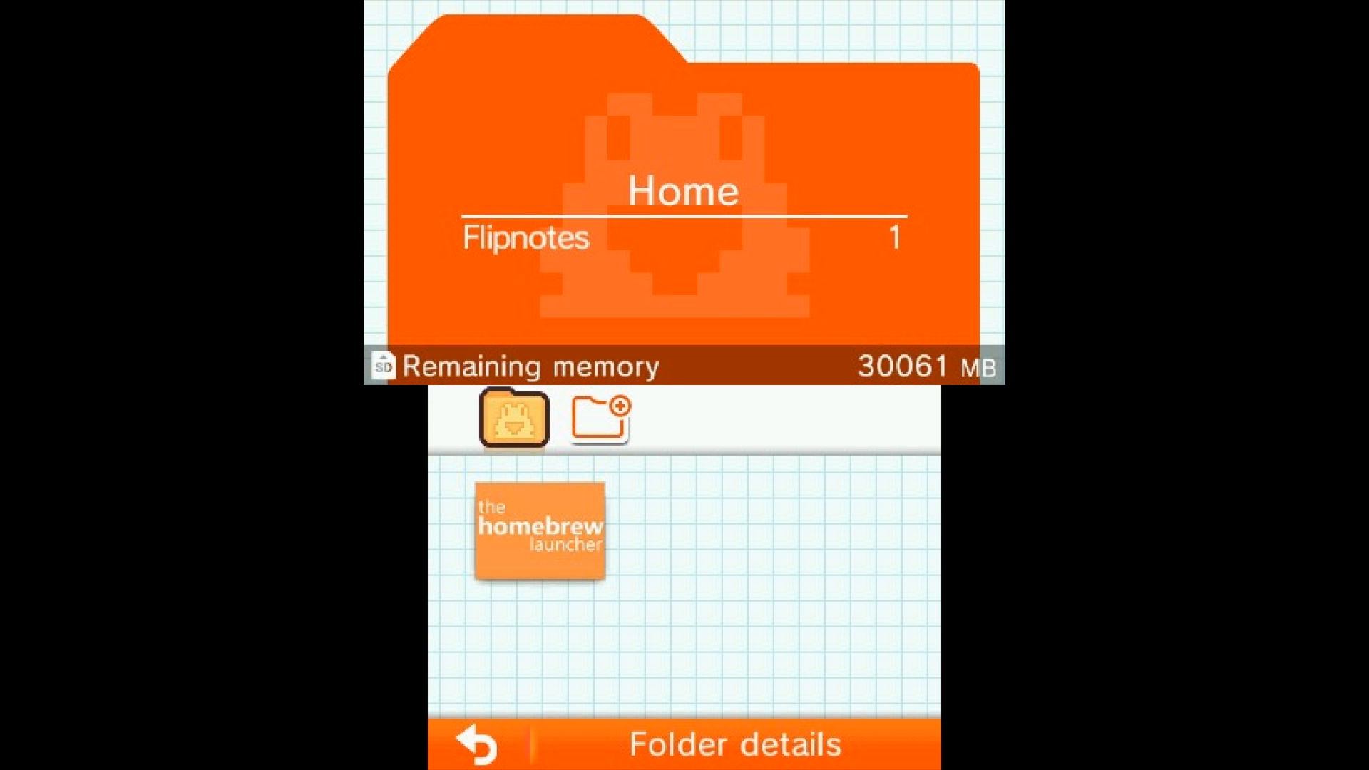